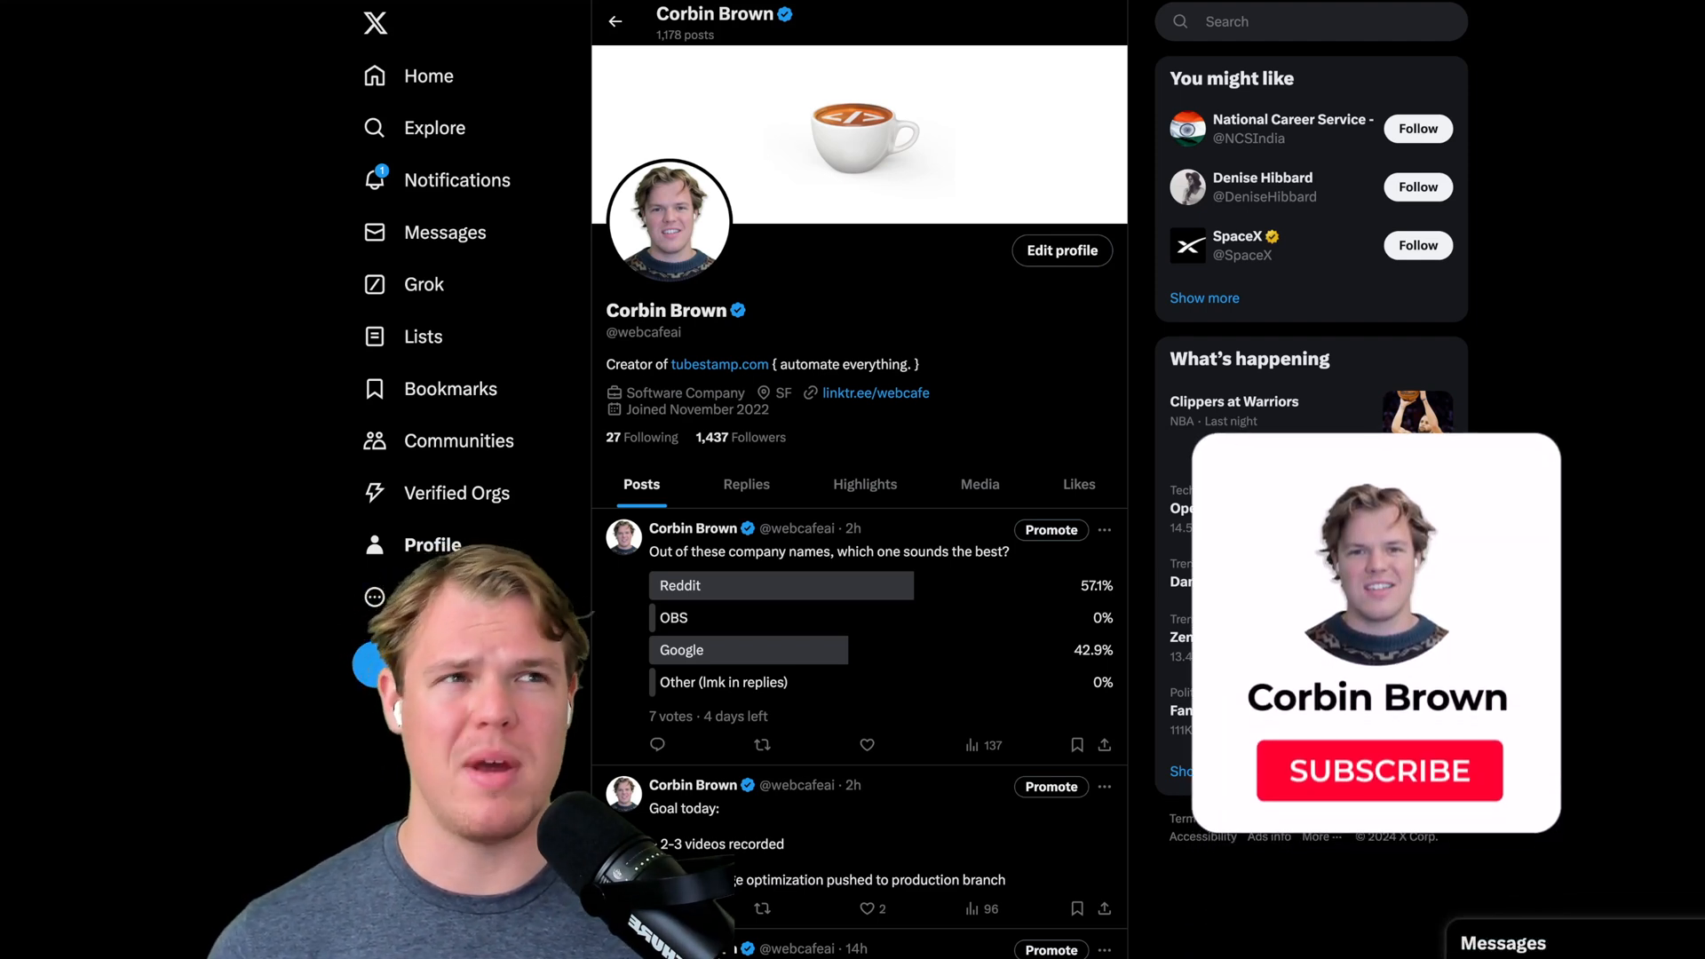
- Describe the GPT's purpose as helping create ChatGPT custom instructions
{"action": "left_click", "coordinate": [1377, 771]}
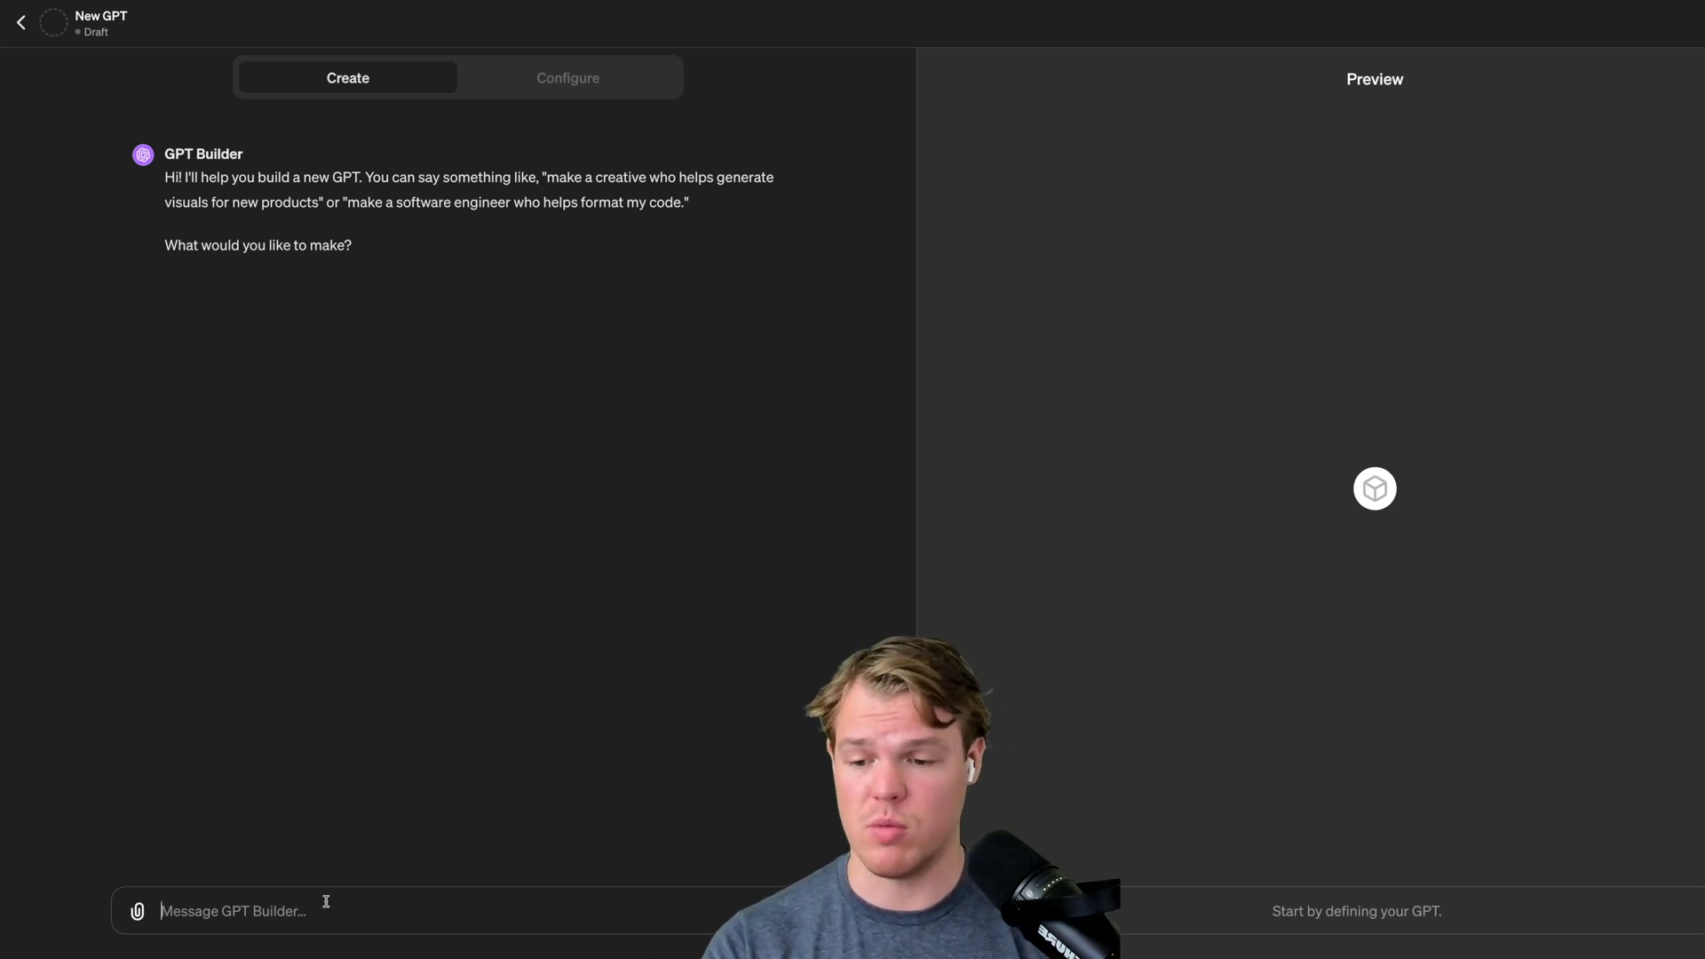
{"action": "type", "text": "Your"}
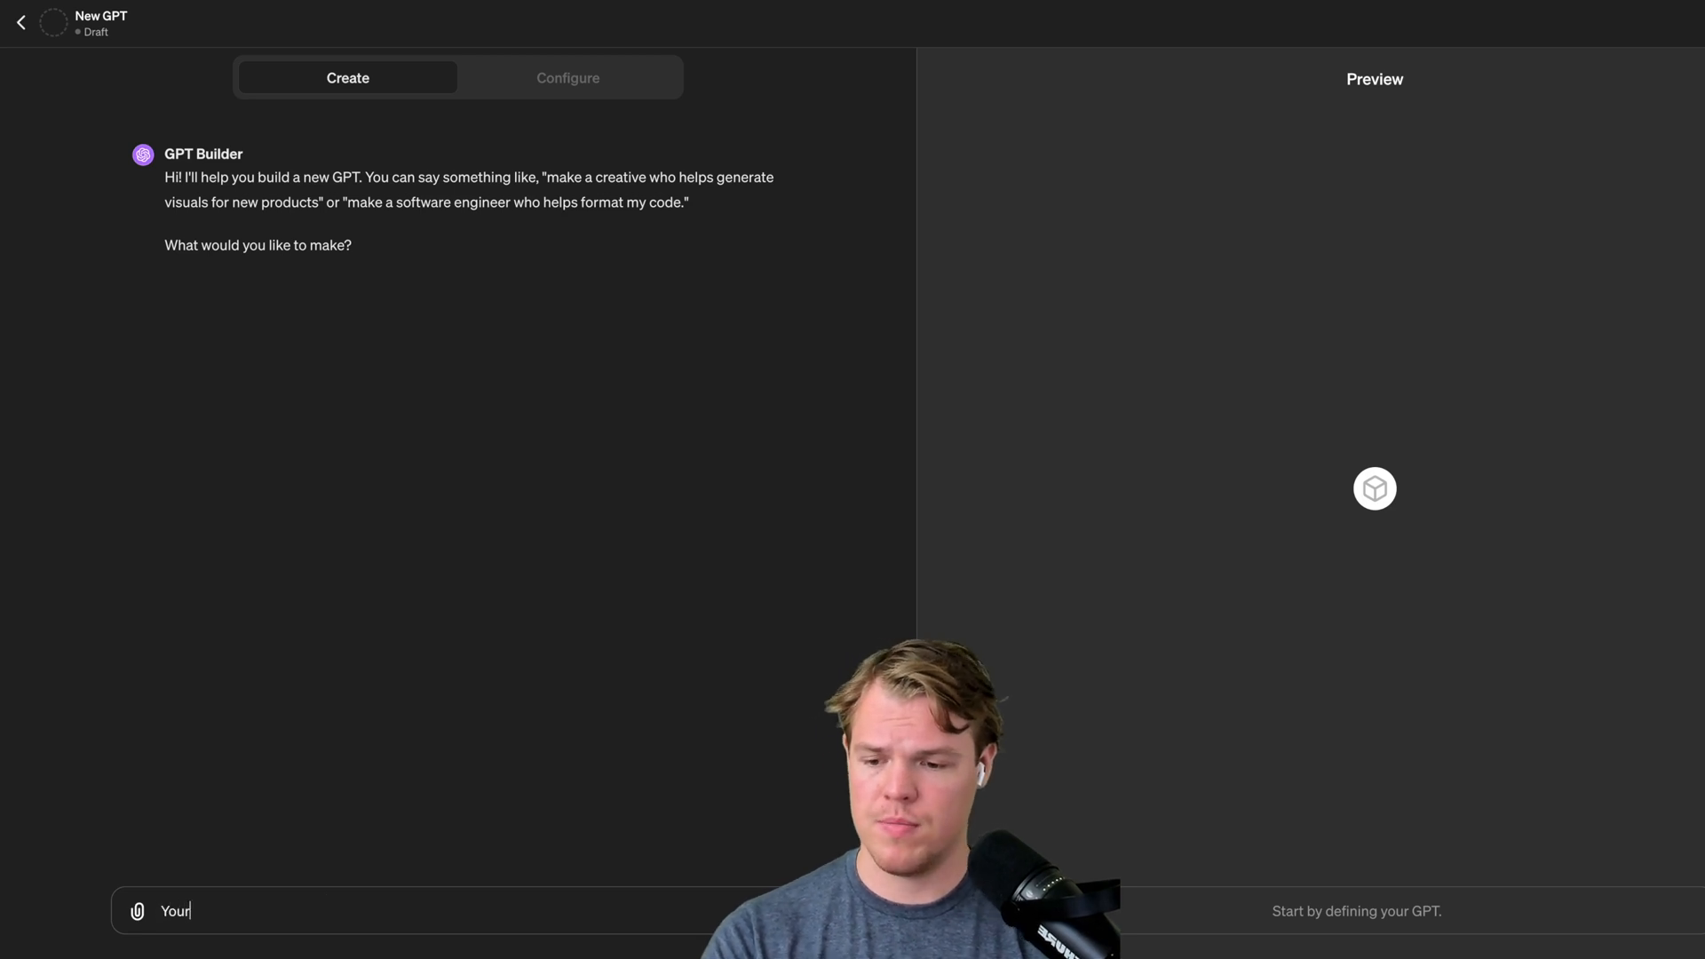
{"action": "type", "text": "purpose is to"}
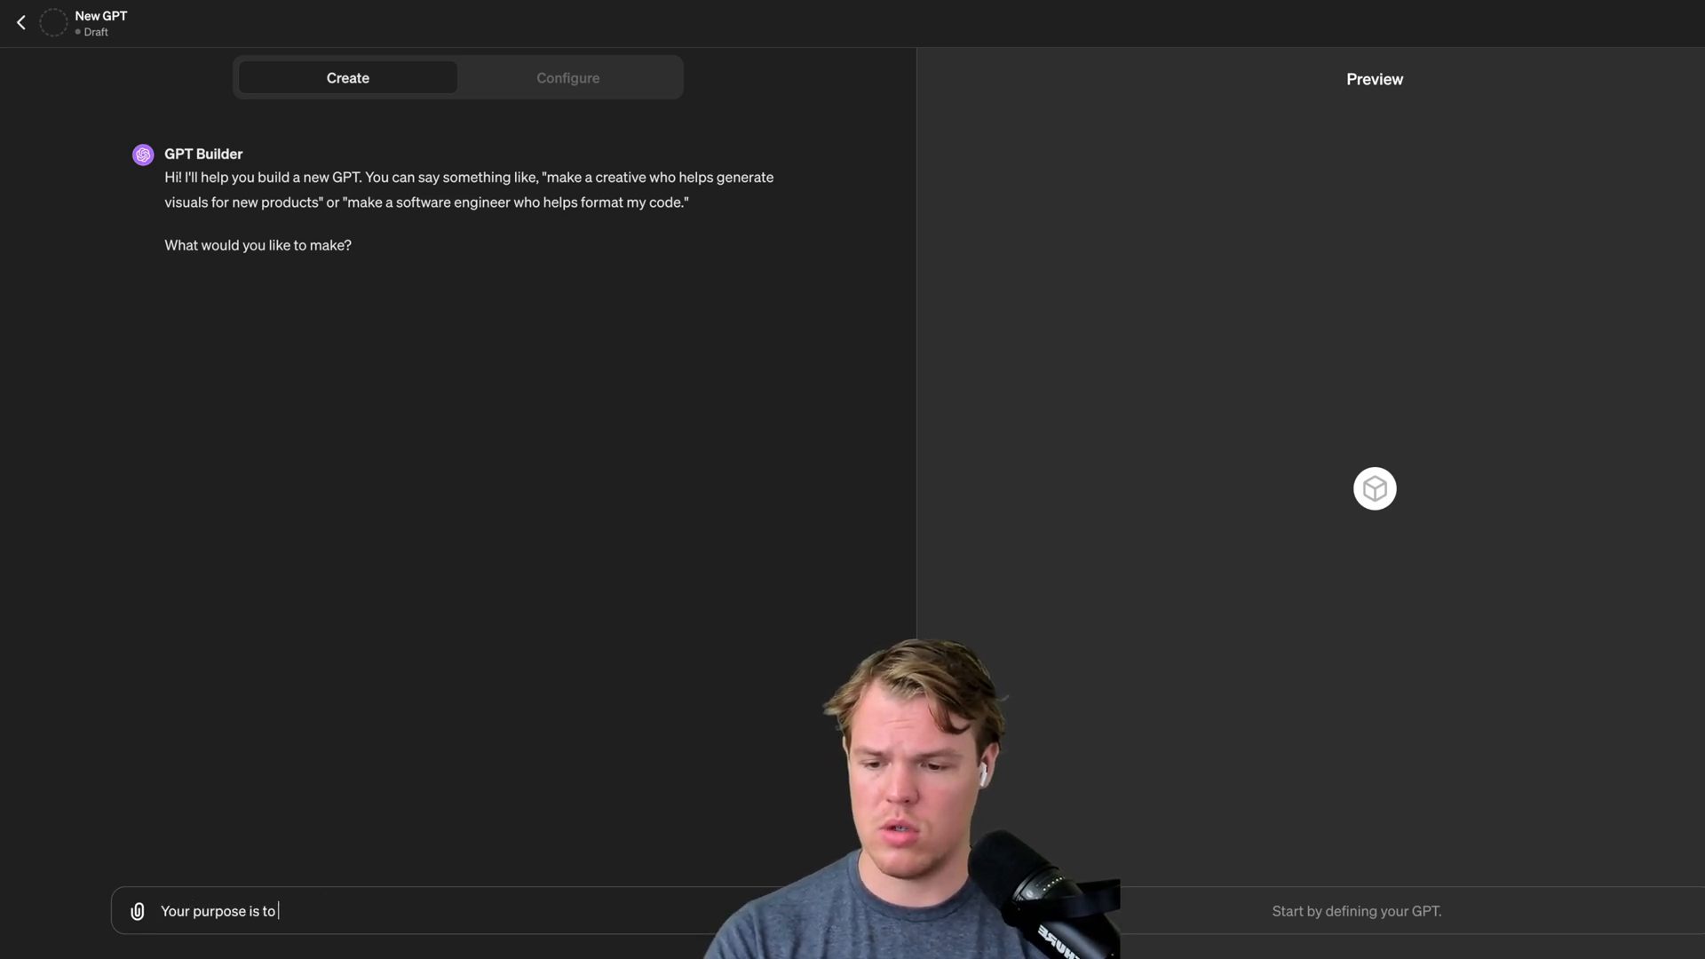
{"action": "type", "text": "help create custom instructions for out"}
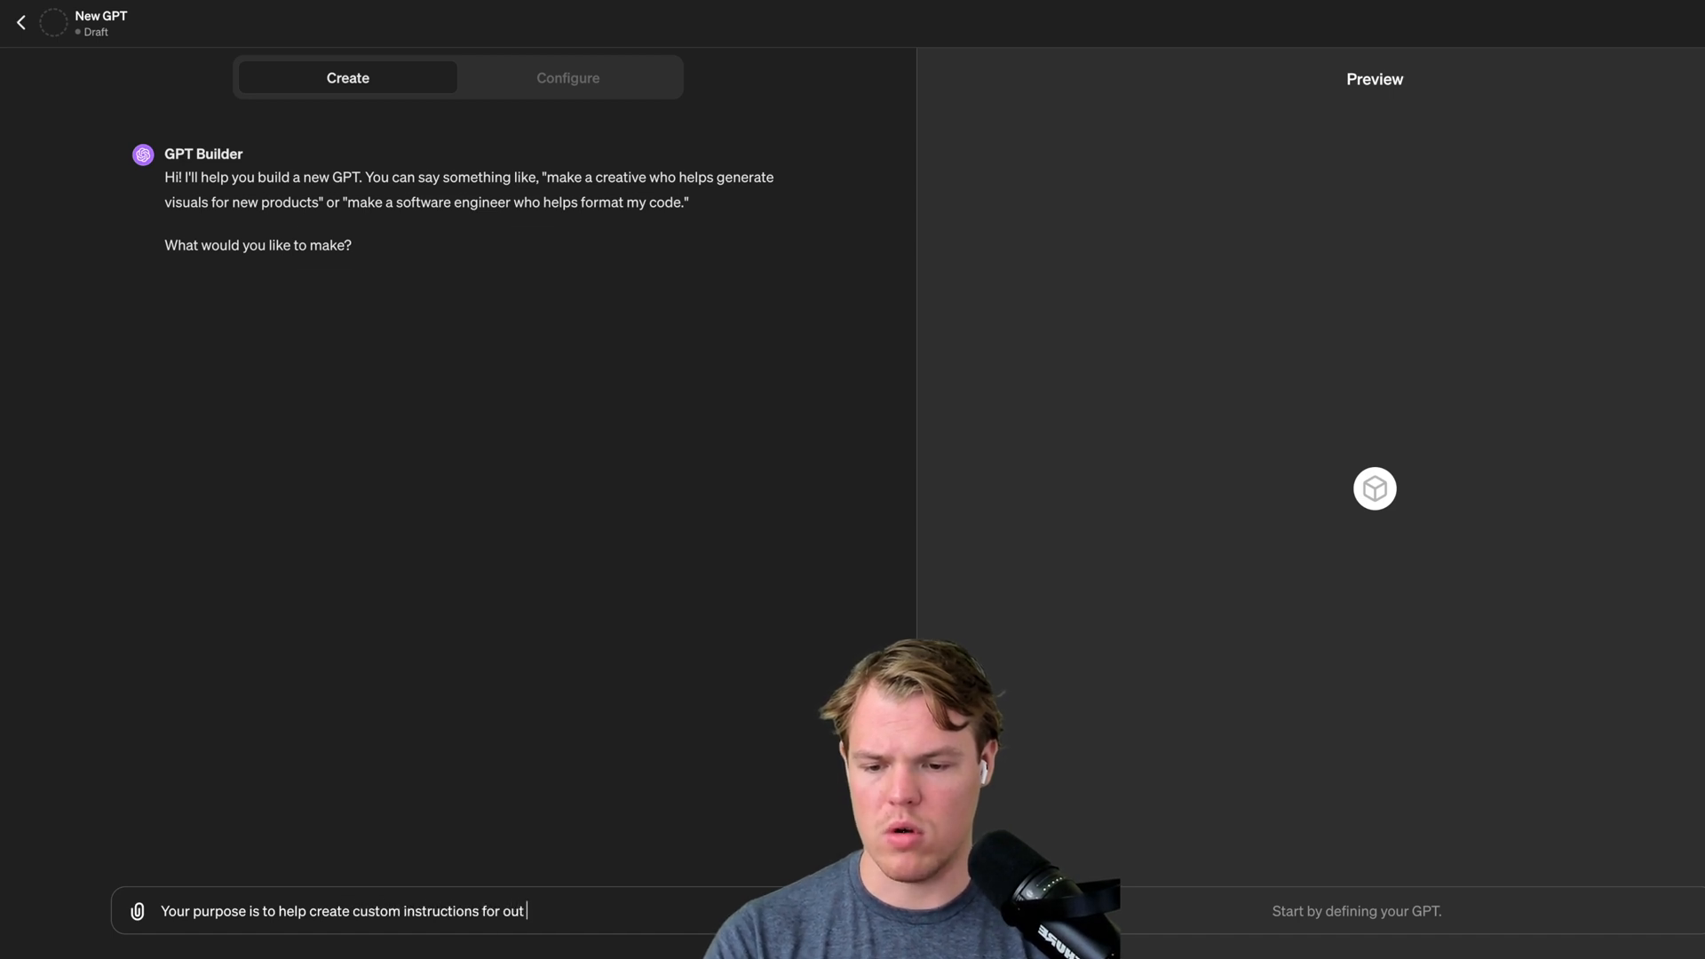
{"action": "type", "text": "ChatGPT c"}
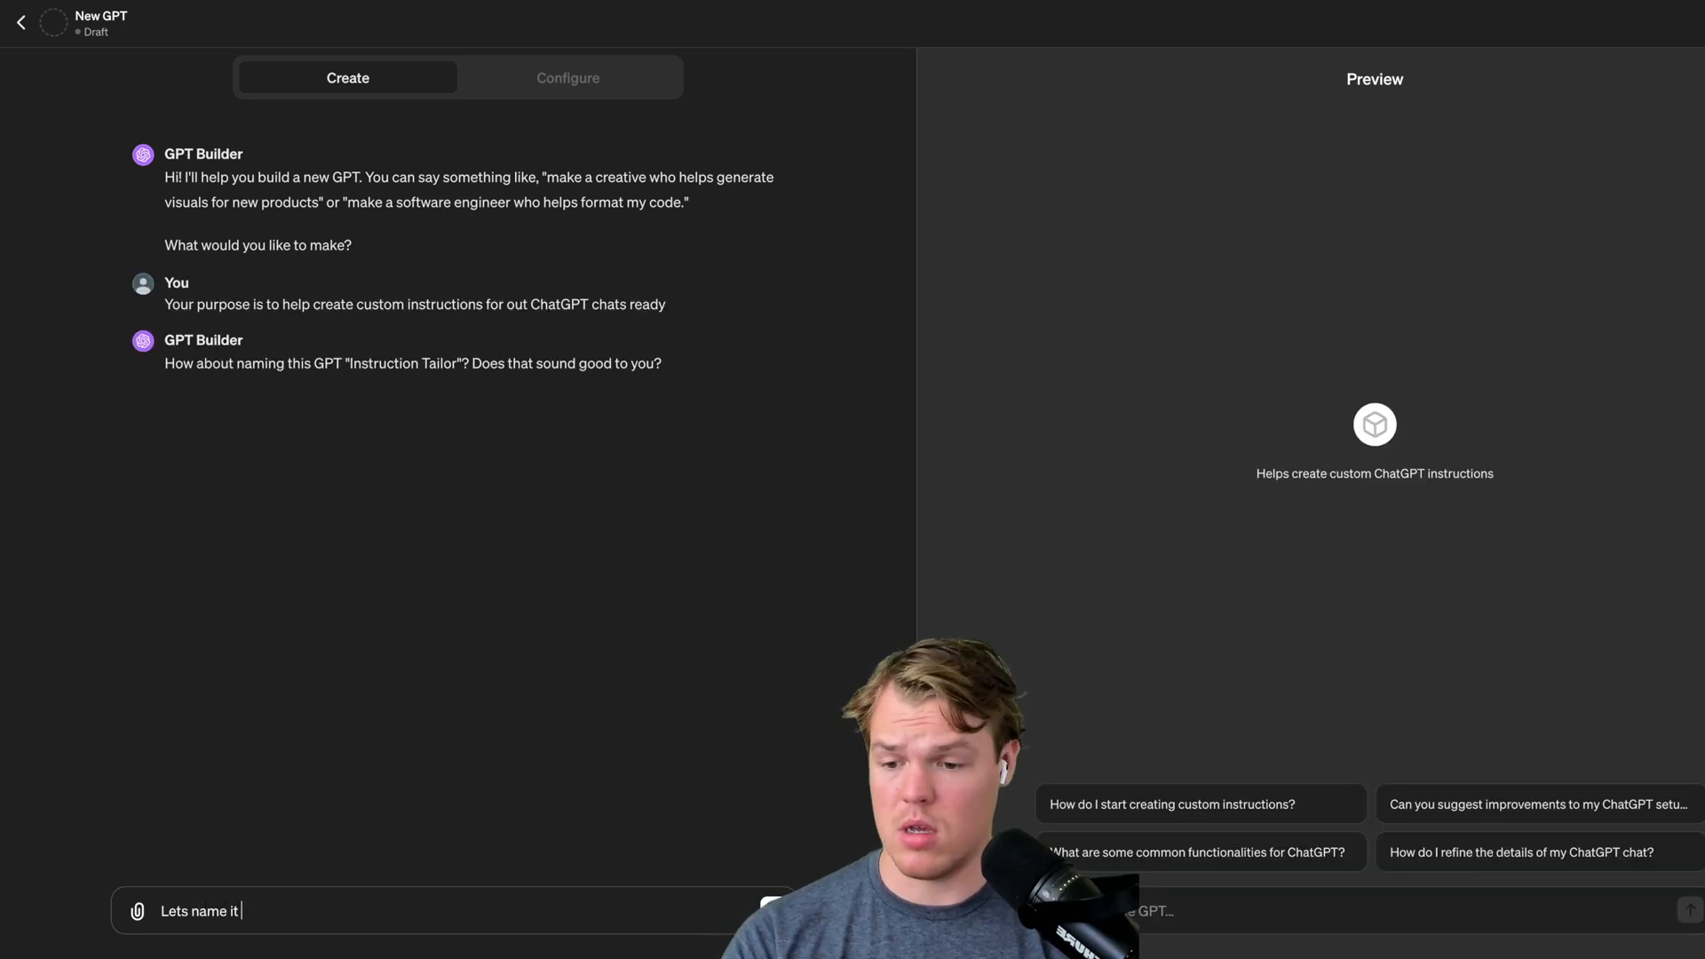
- Name it Custom Instructions, accept the generated picture, and send the two major questions
{"action": "type", "text": "Custom Ins"}
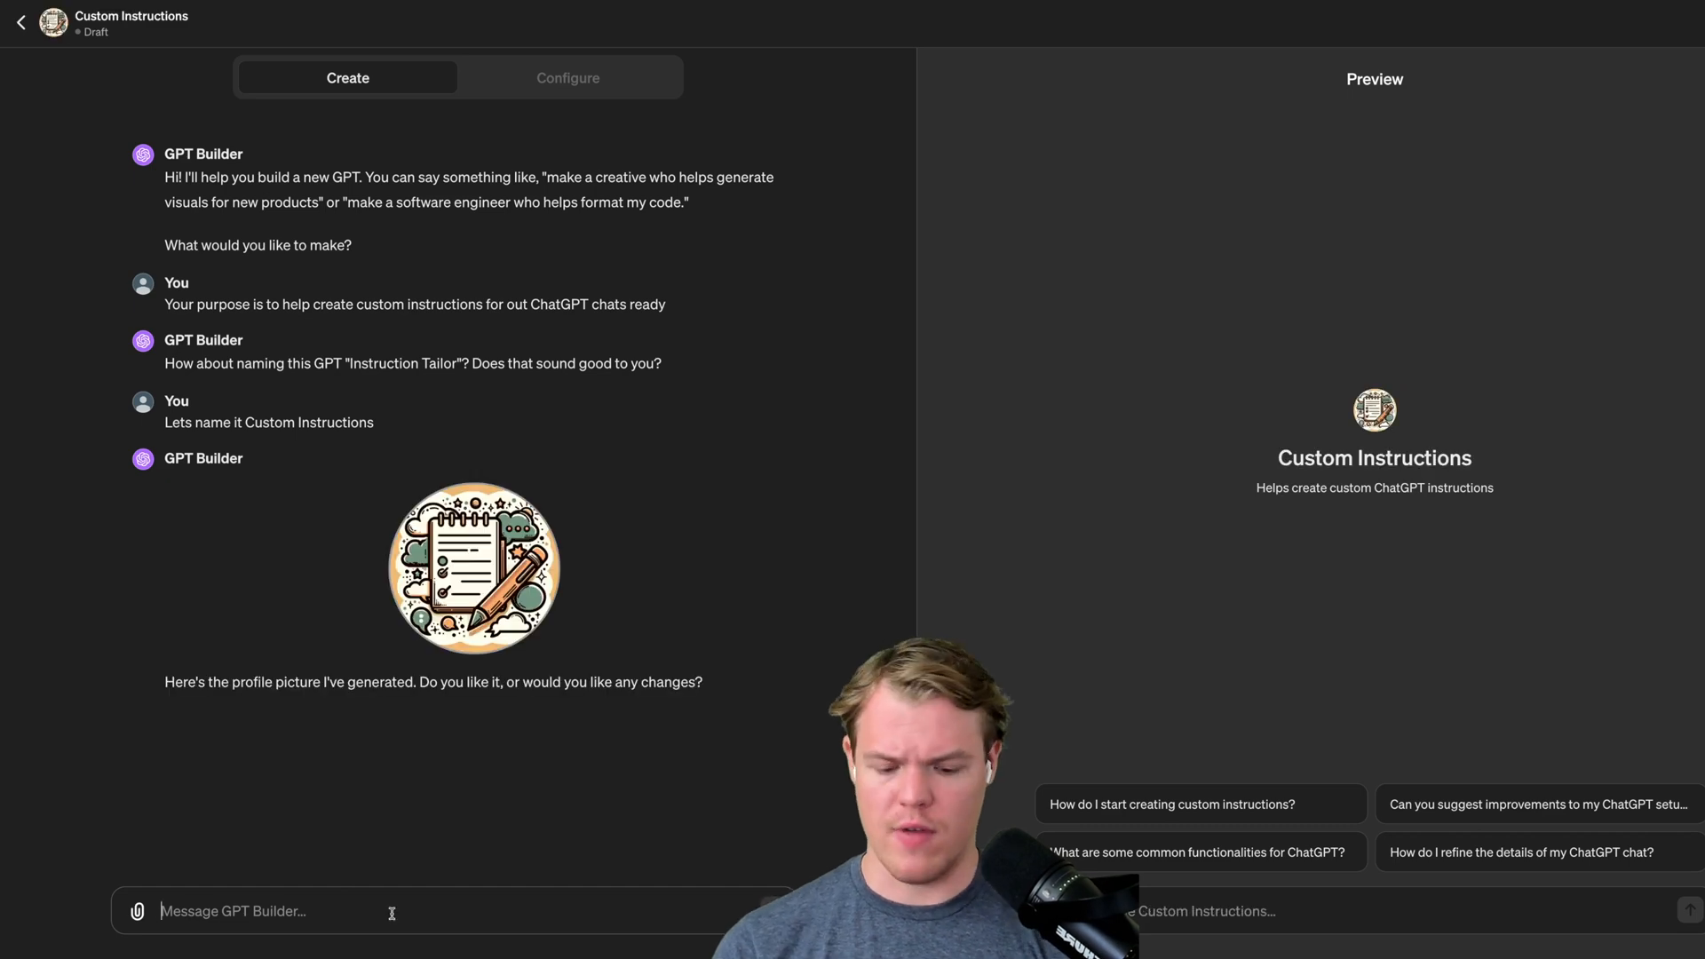
{"action": "type", "text": "Yes, here are the"}
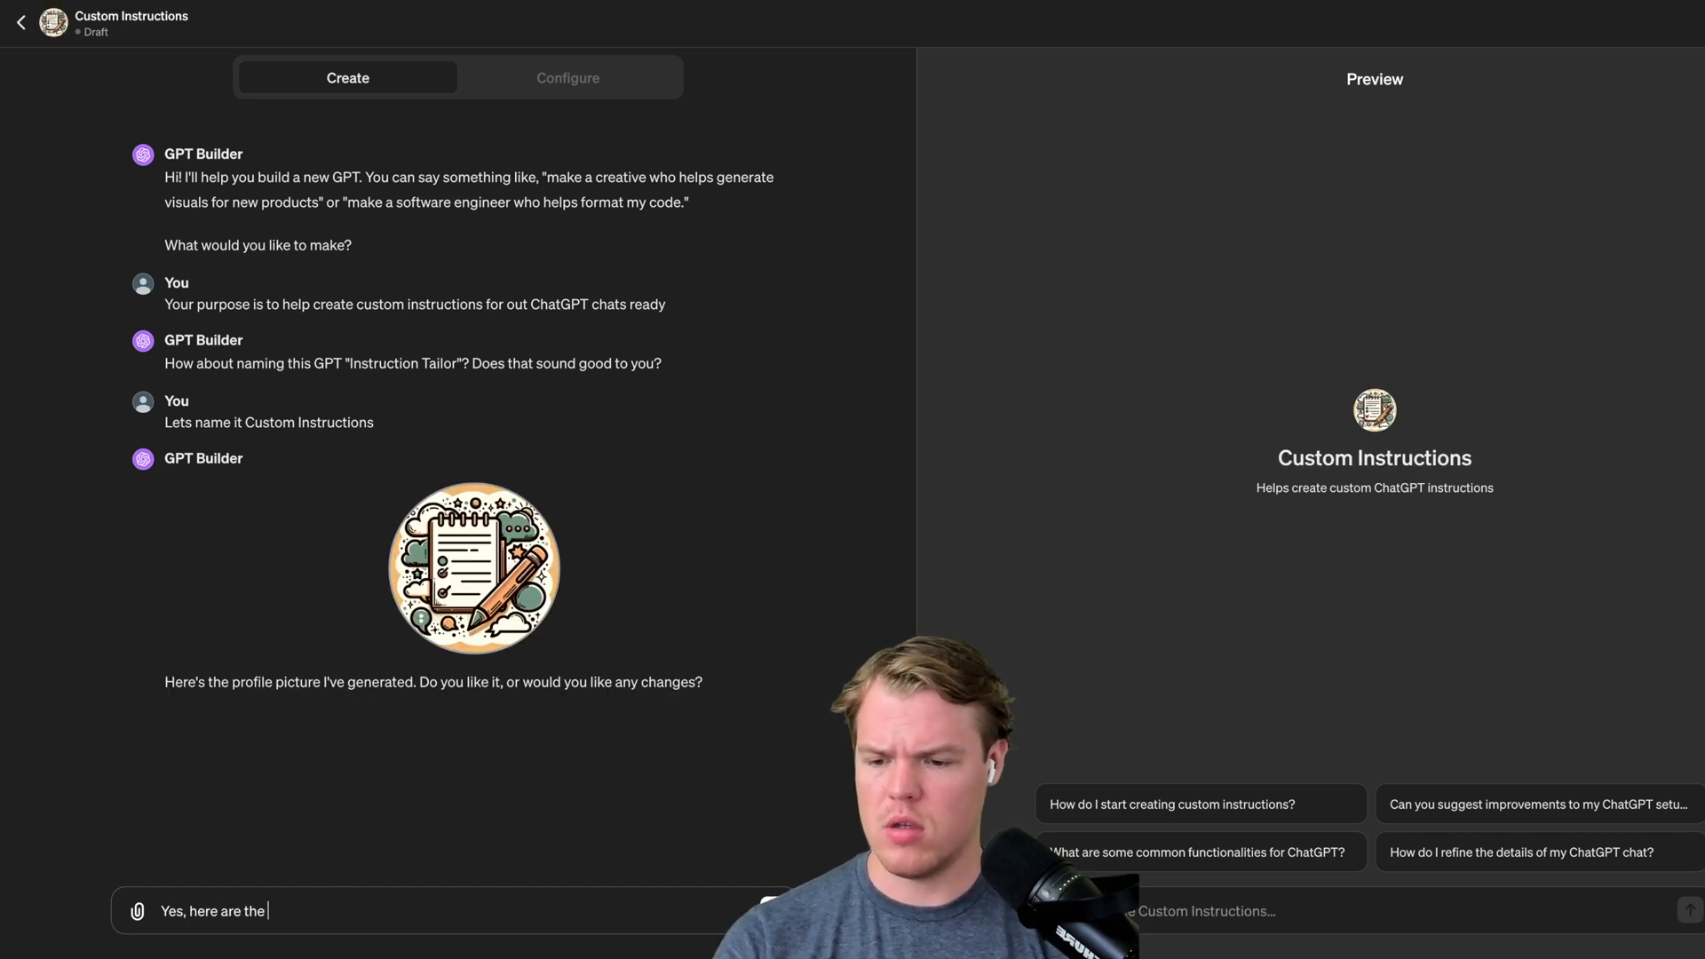
{"action": "type", "text": "two major questions we need to answer:"}
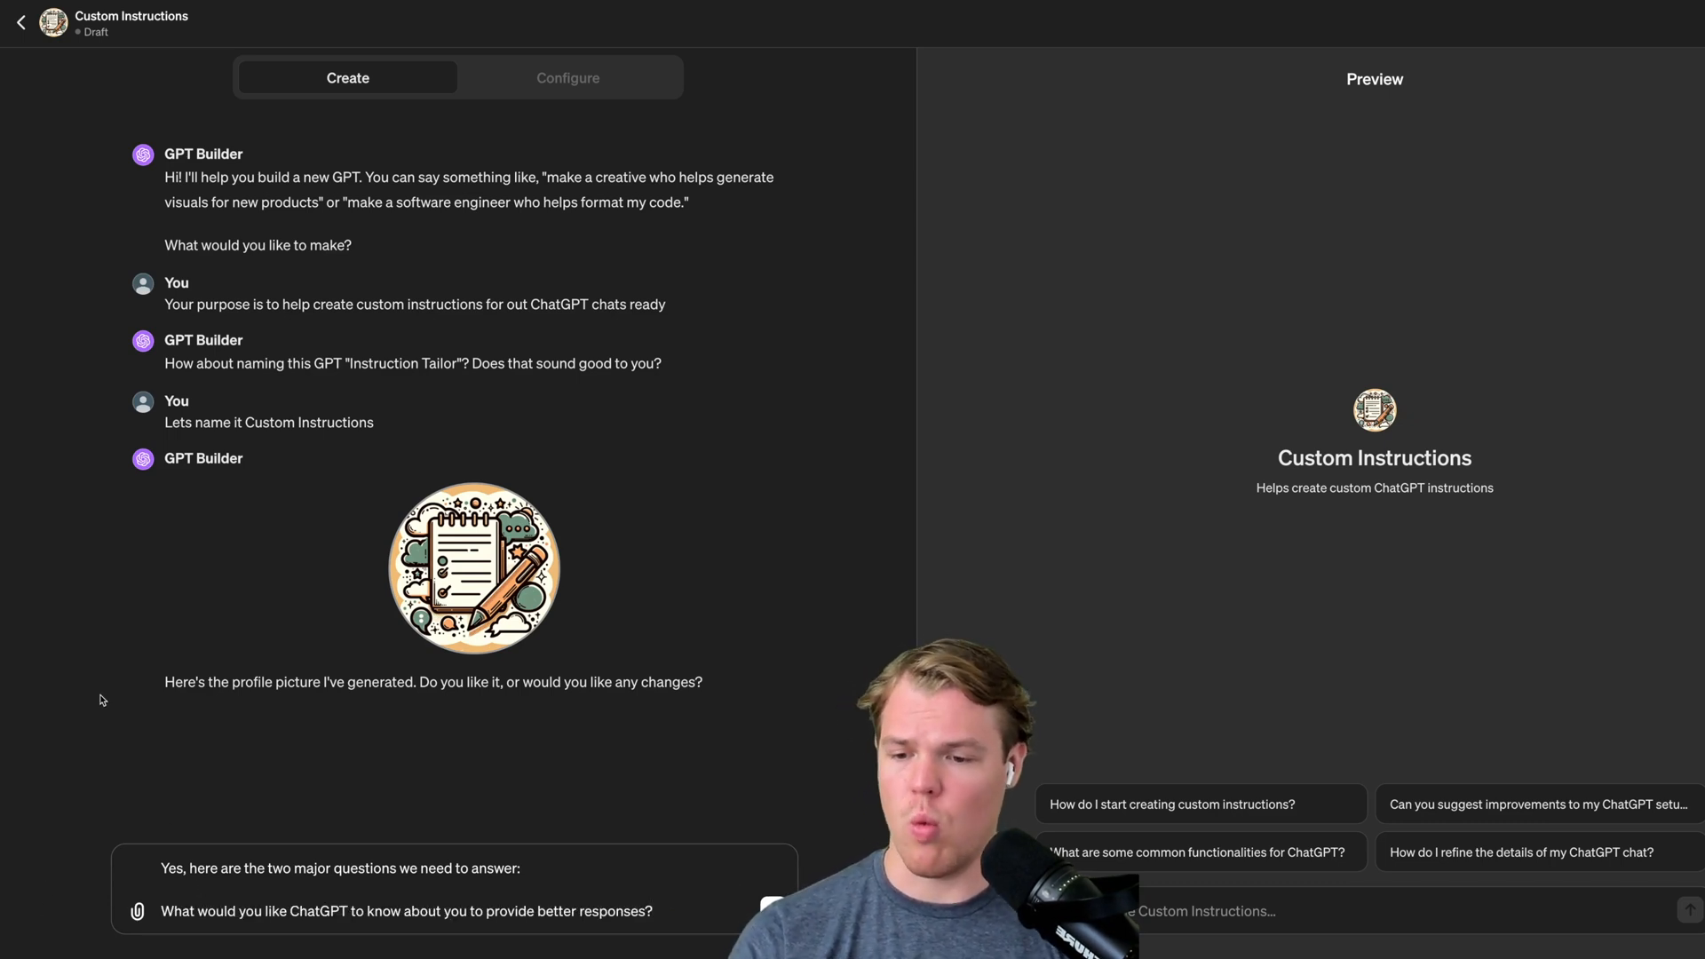
{"action": "mouse_move", "coordinate": [140, 657]}
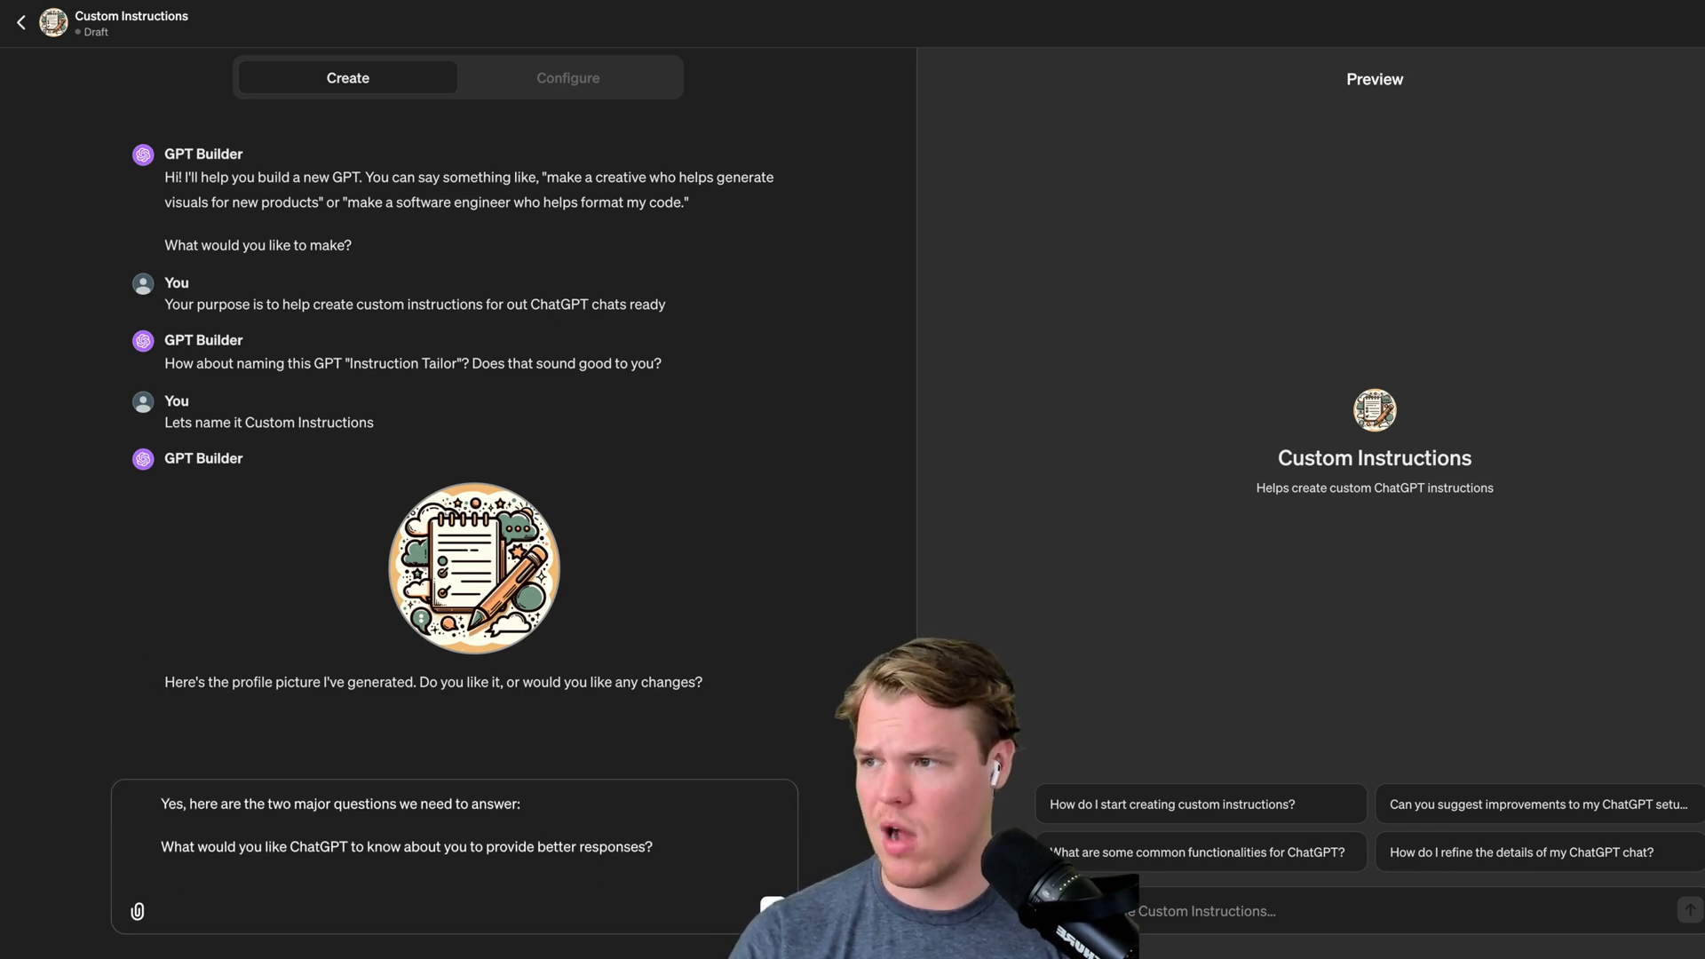
{"action": "left_click", "coordinate": [326, 910]}
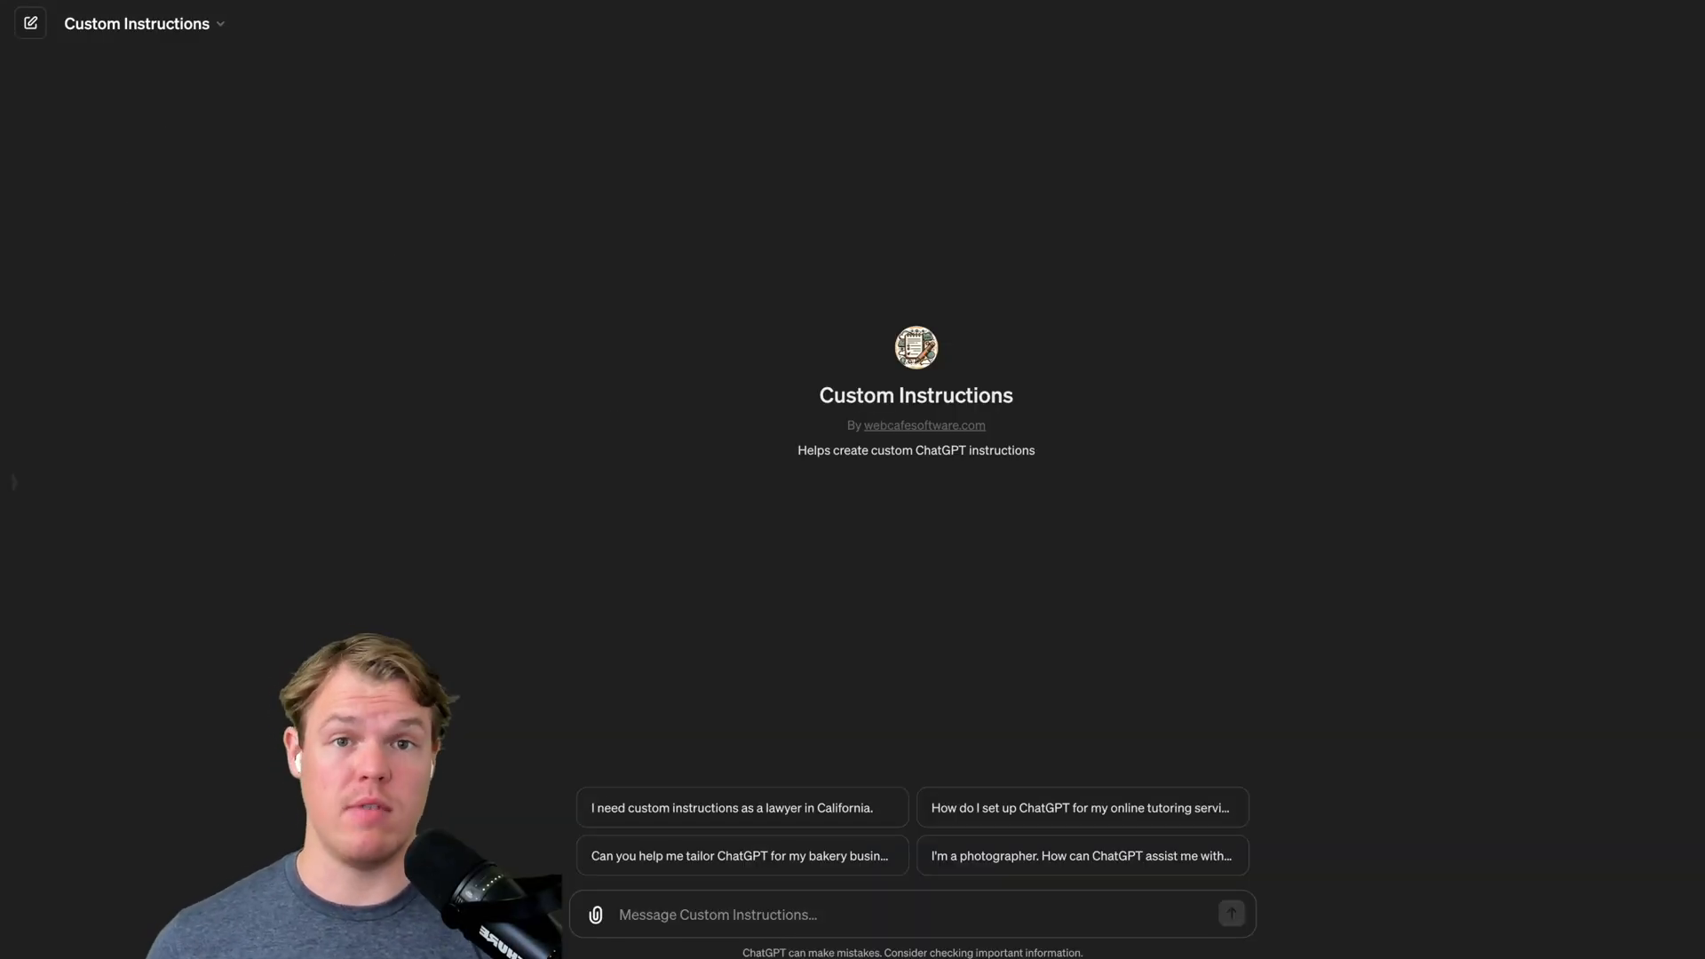
{"action": "mouse_move", "coordinate": [740, 751]}
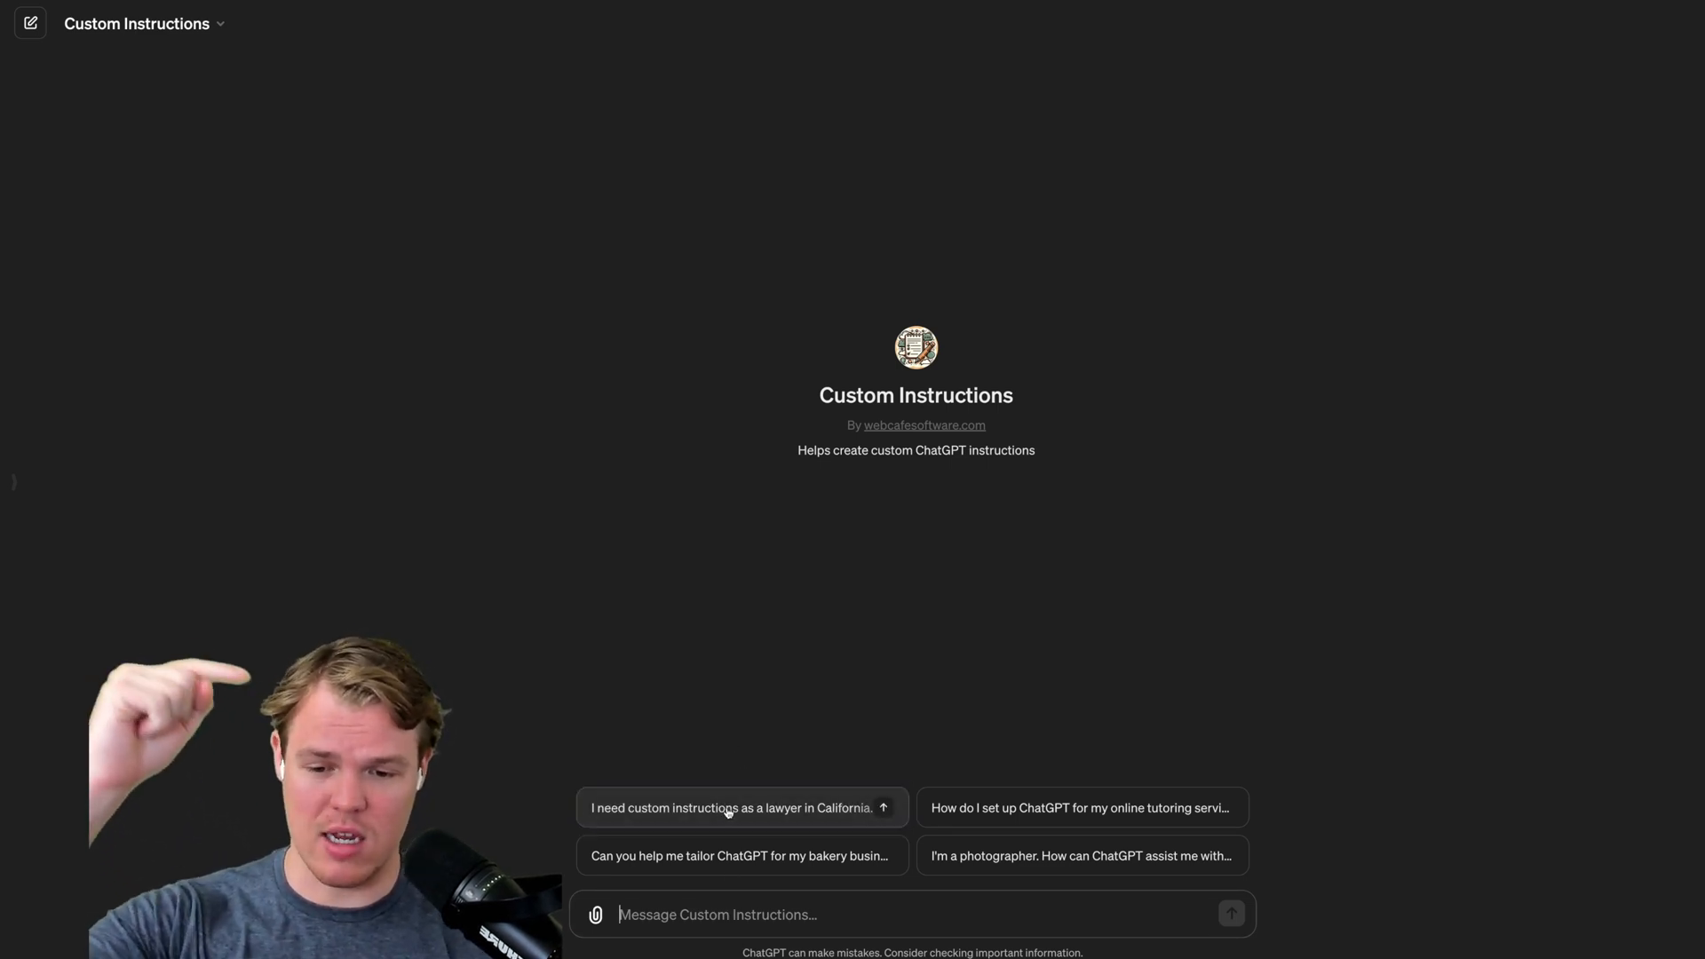
- Send the California lawyer starter prompt and read through the clarifying questions
{"action": "left_click", "coordinate": [741, 807]}
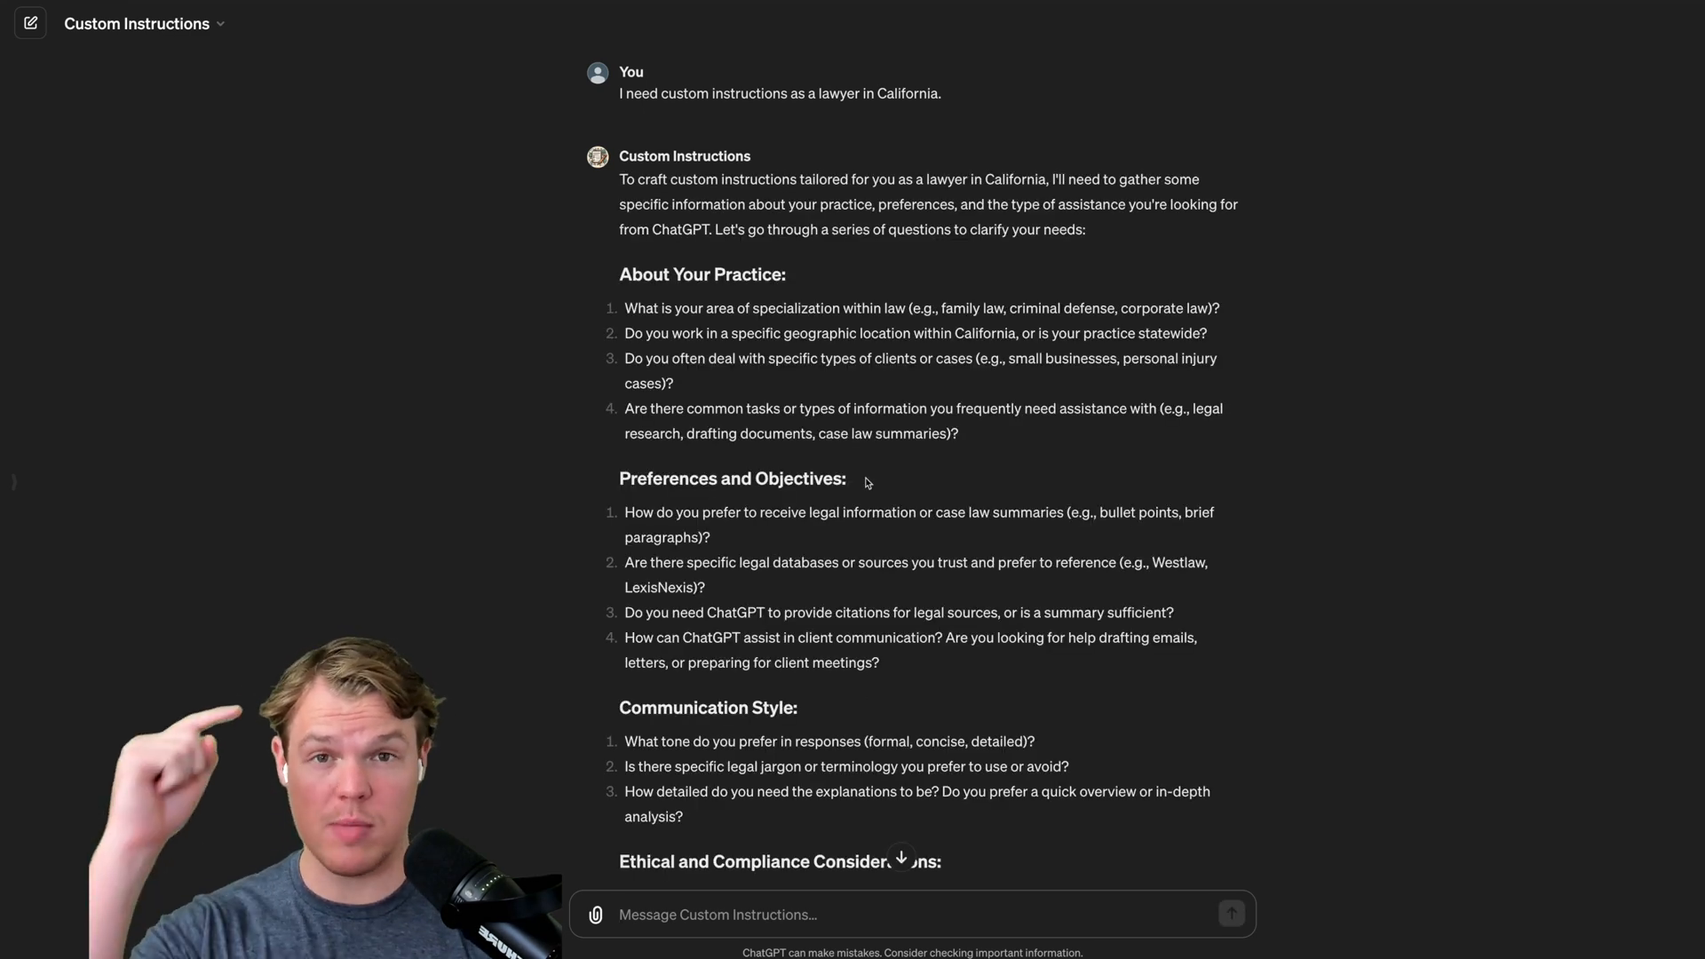
{"action": "scroll", "scroll_direction": "down", "scroll_amount": 3}
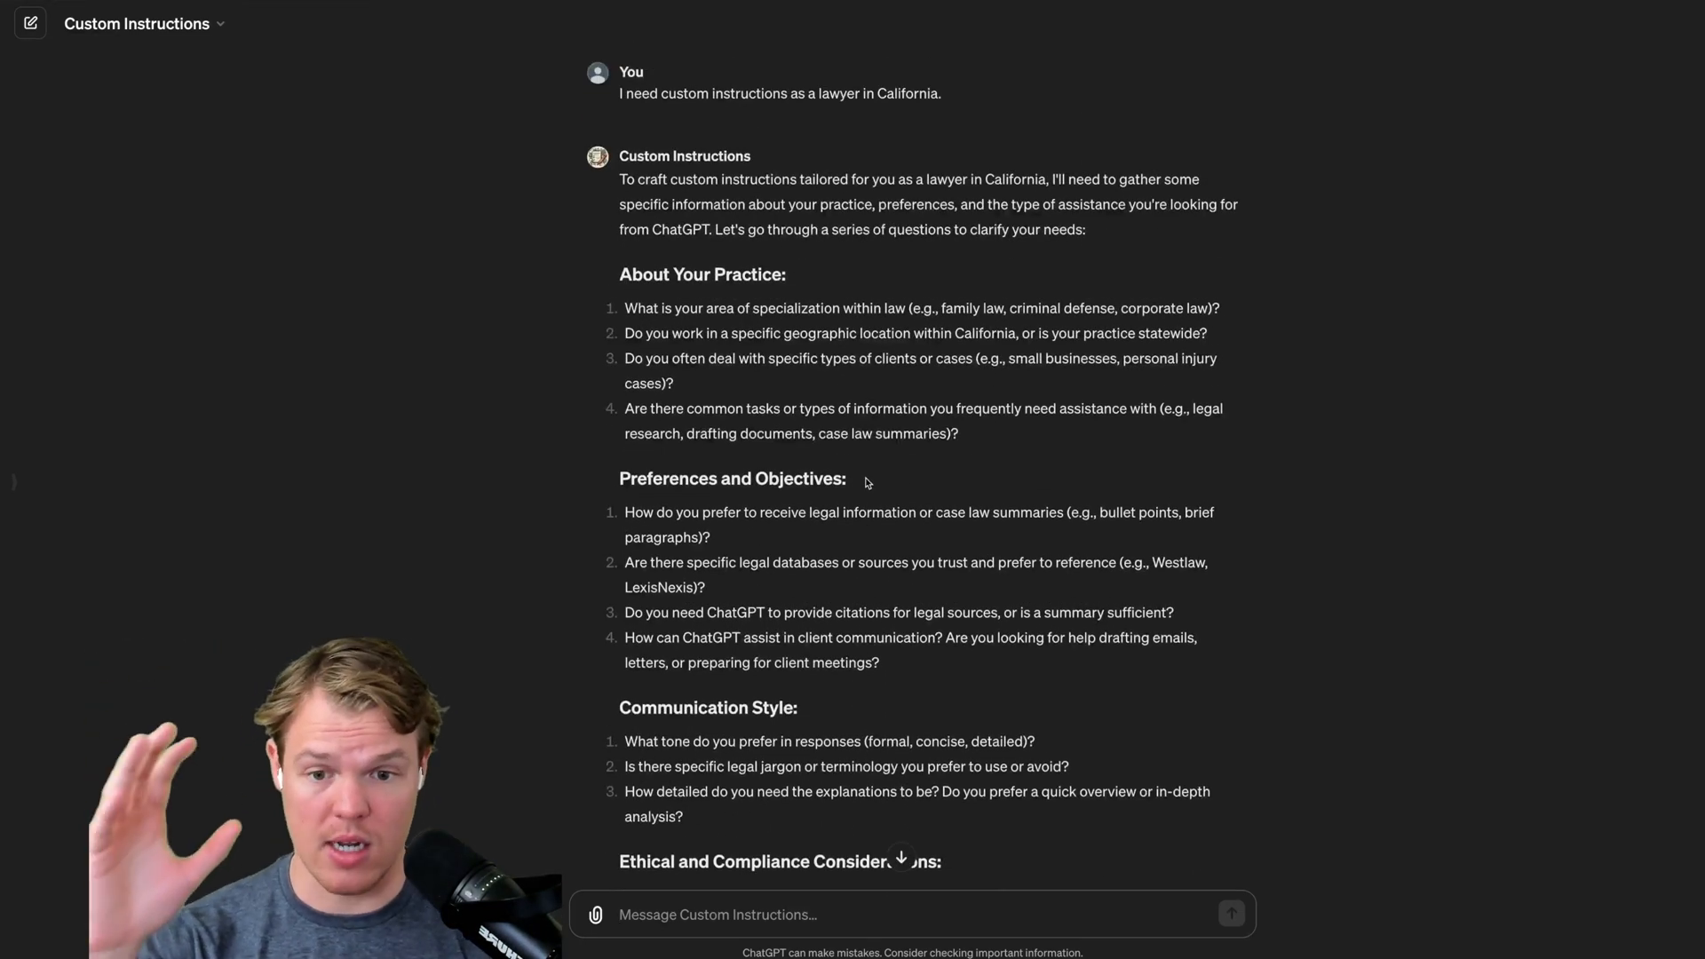
{"action": "scroll", "scroll_direction": "down", "scroll_amount": 3}
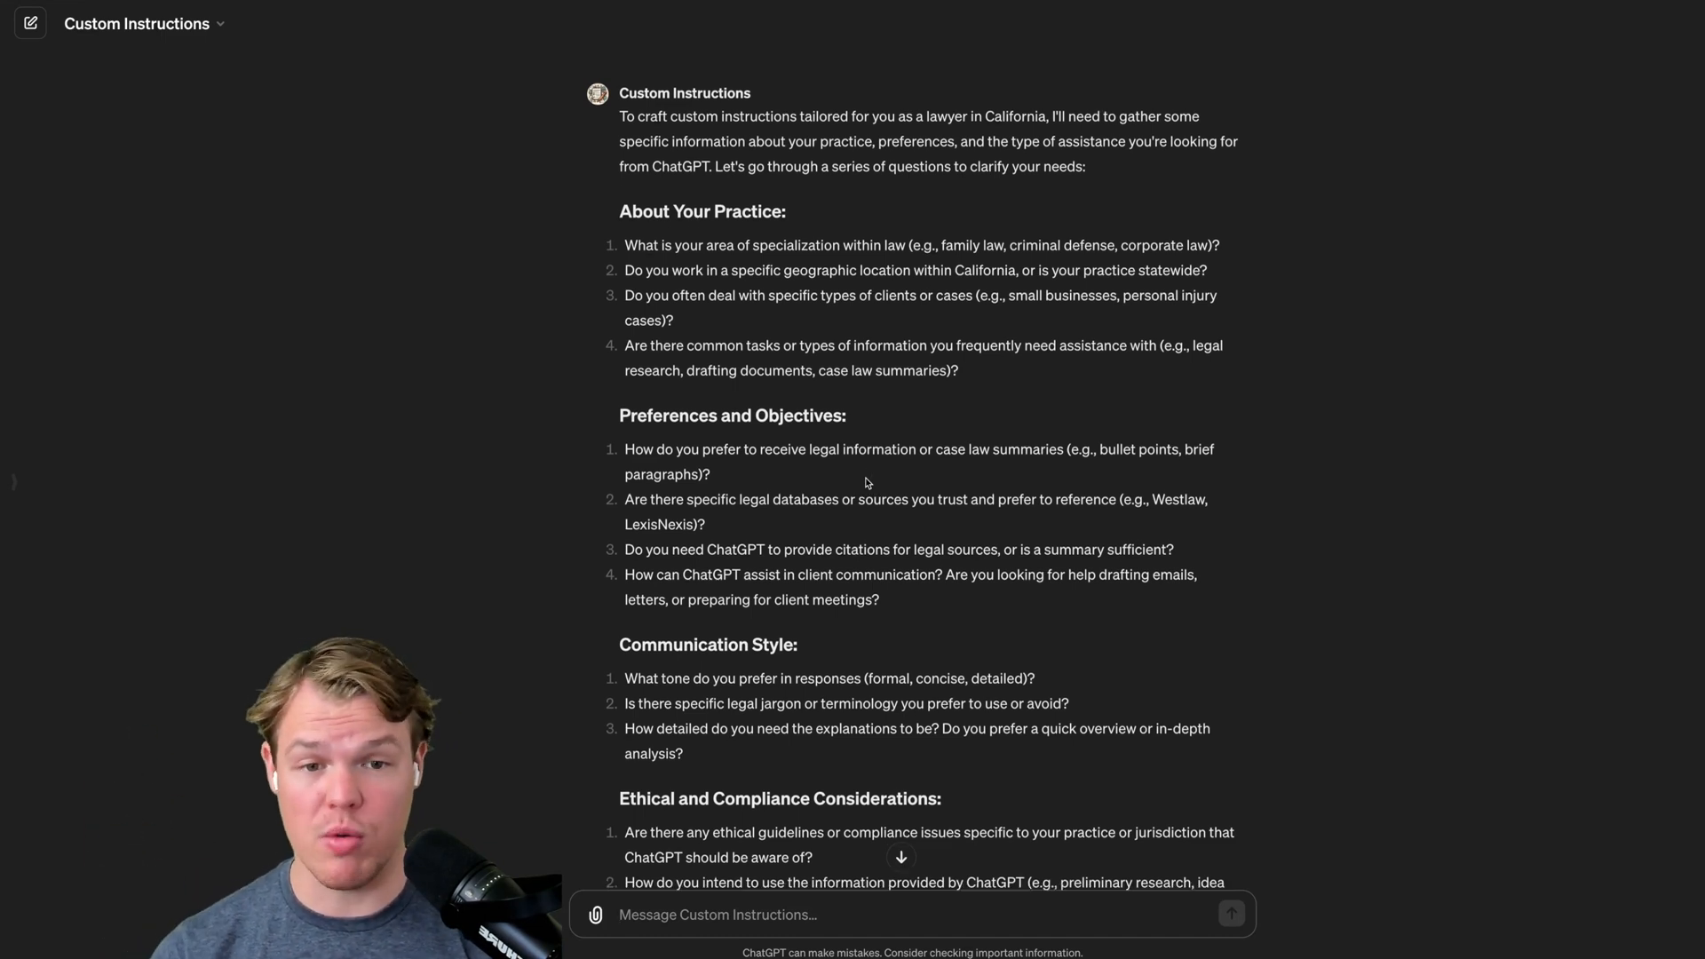
{"action": "scroll", "scroll_direction": "down", "scroll_amount": 3}
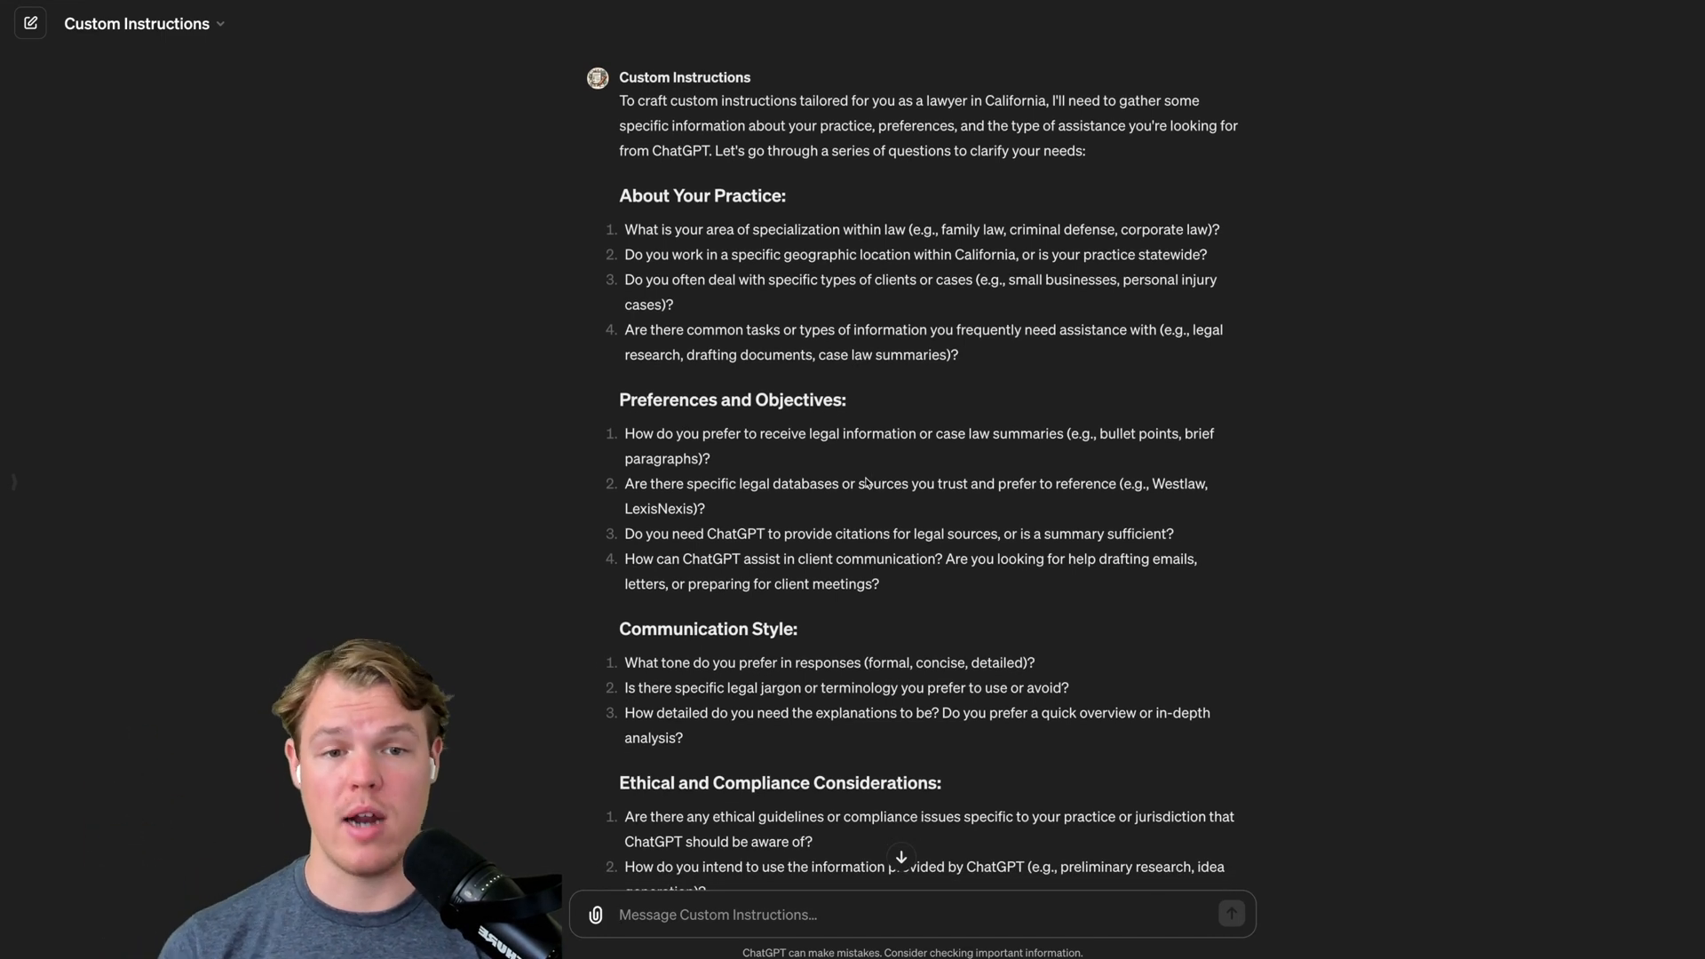
{"action": "scroll", "scroll_direction": "down", "scroll_amount": 3}
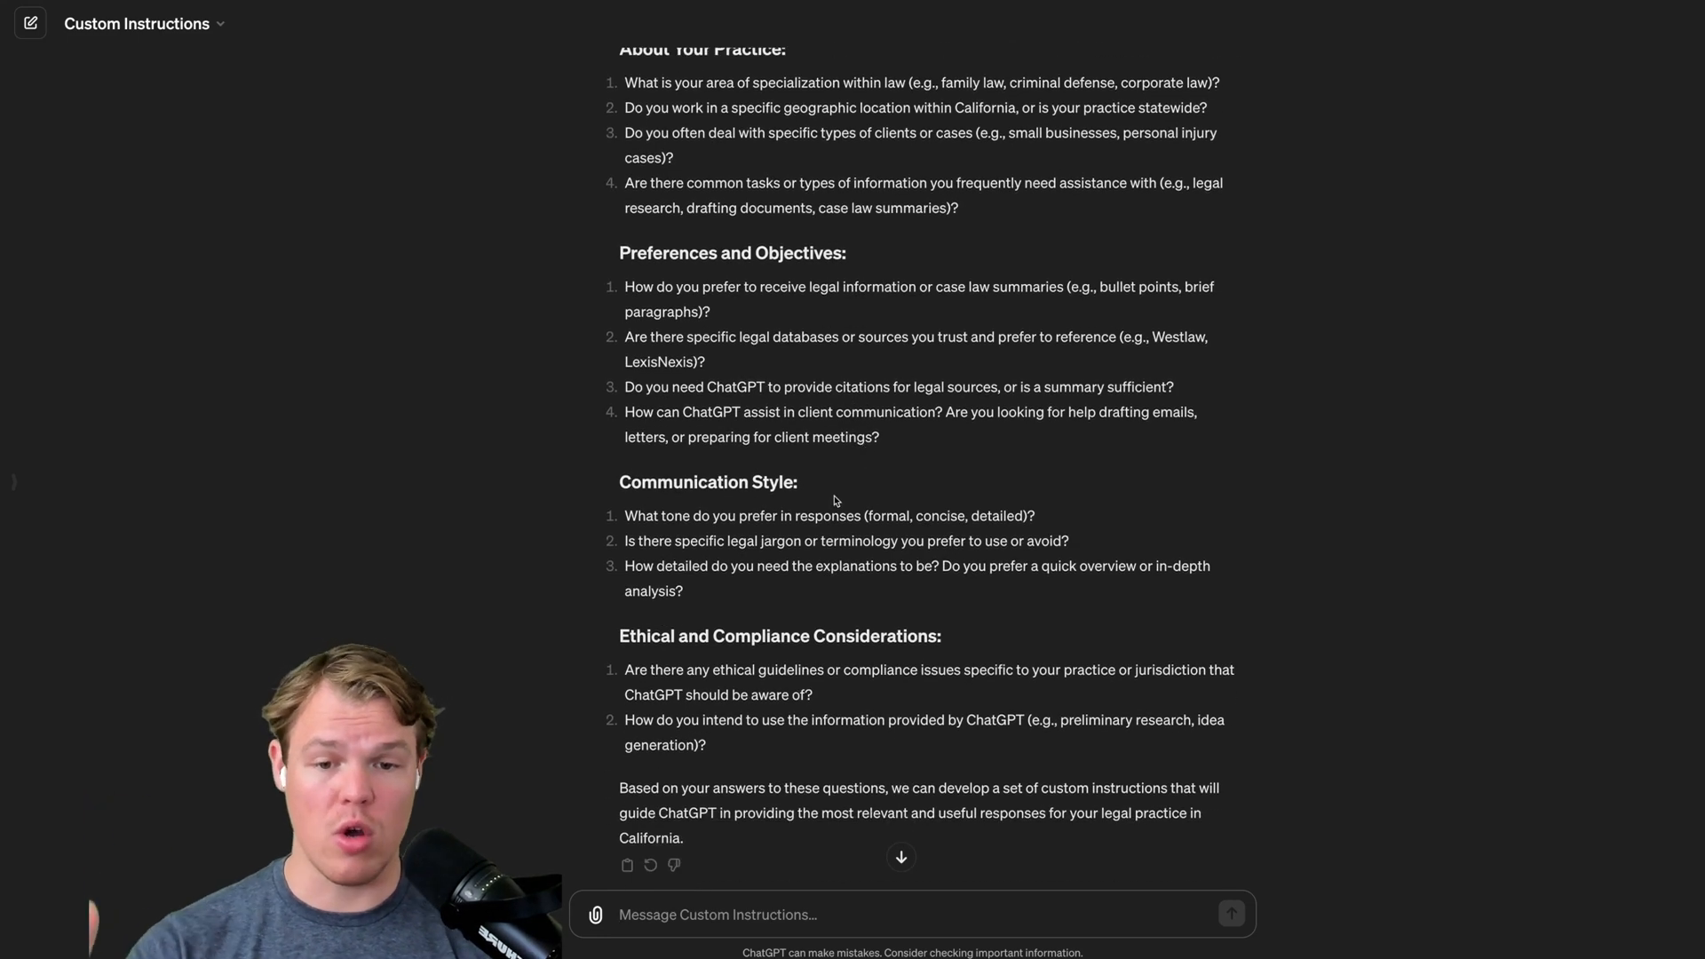
{"action": "scroll", "scroll_direction": "down", "scroll_amount": 3}
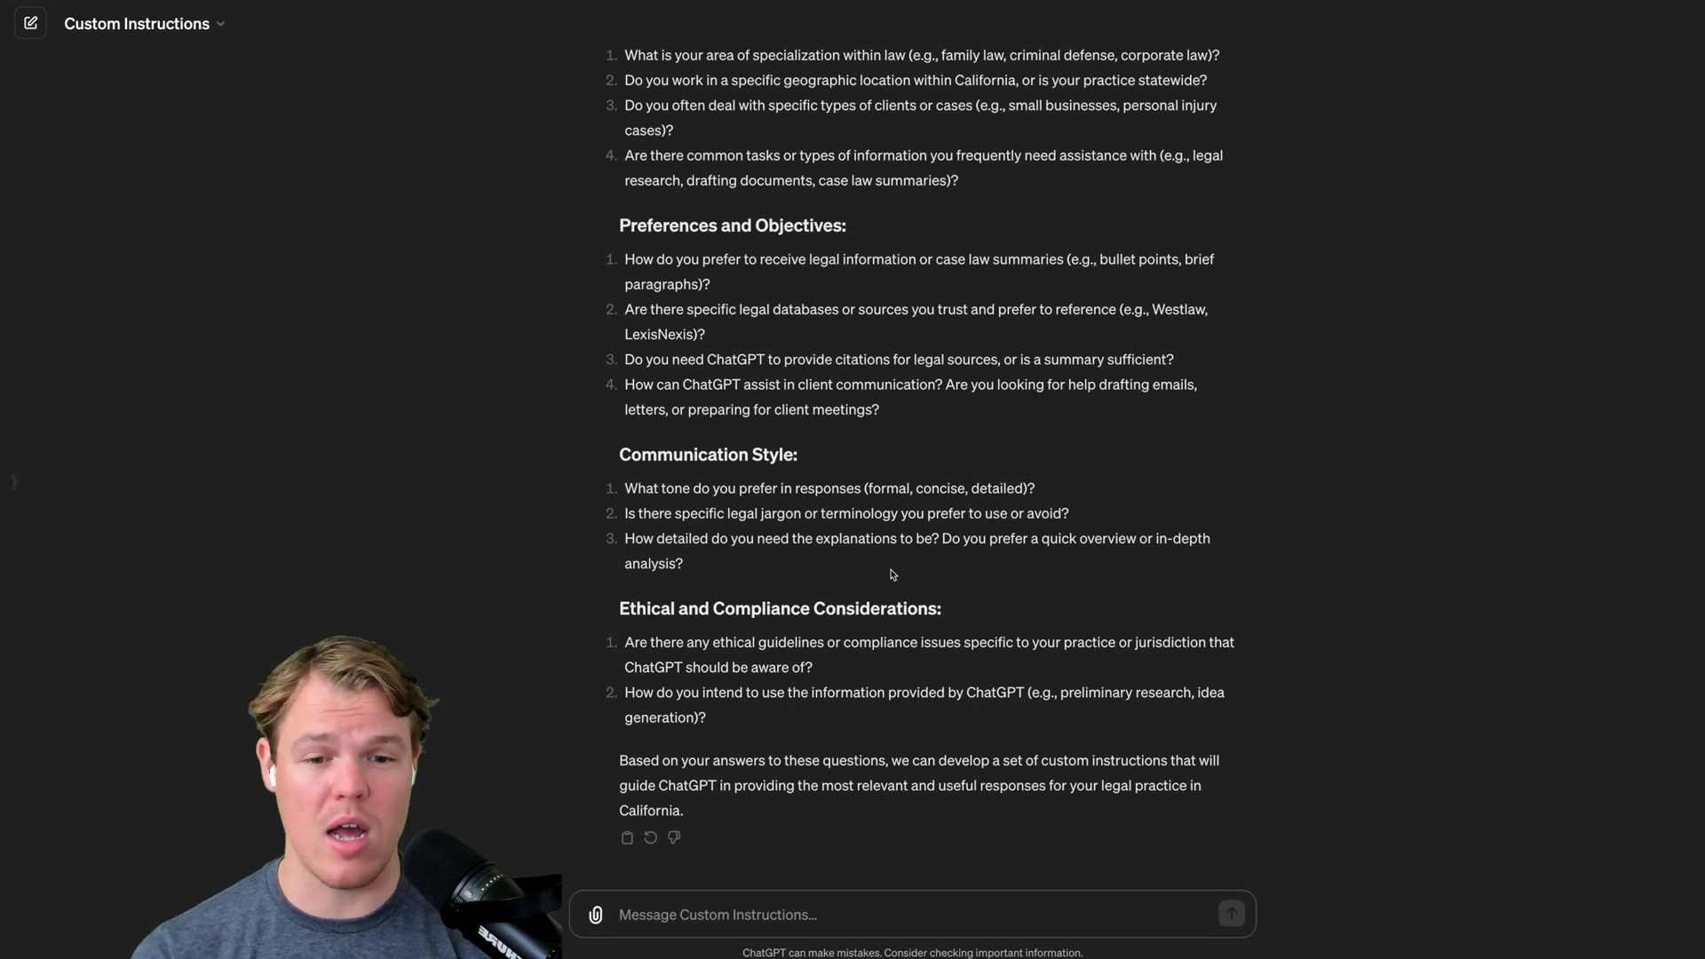
{"action": "mouse_move", "coordinate": [735, 873]}
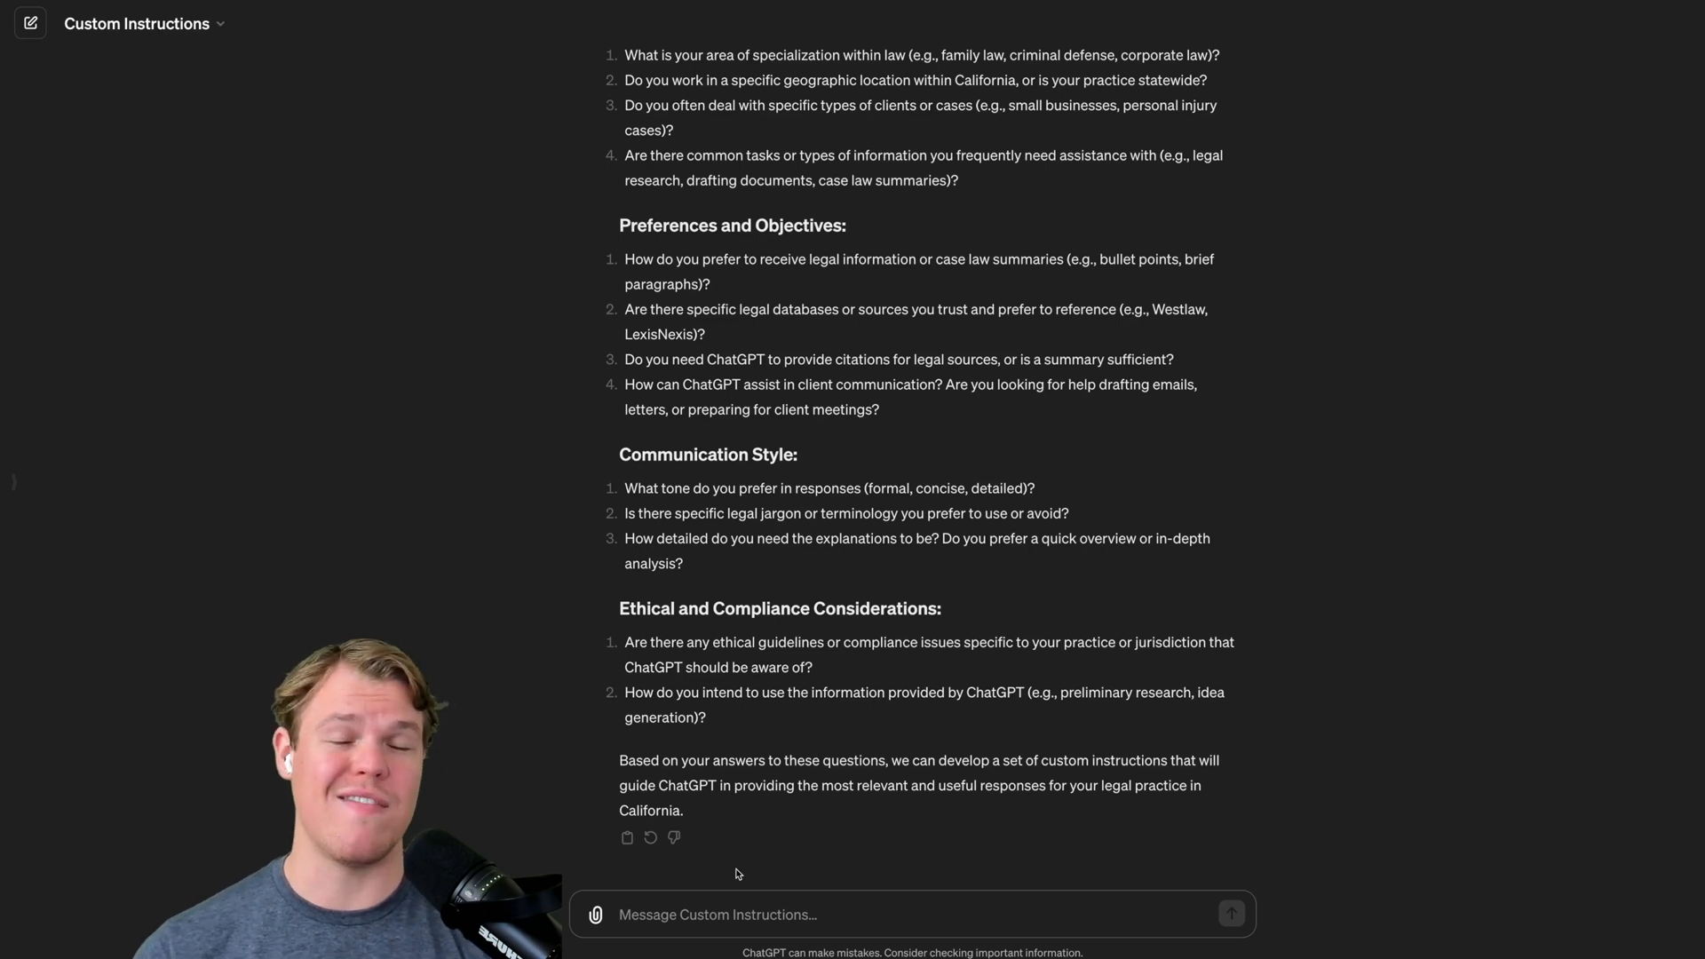
- Tell the GPT 'Go ahead and answer all the' questions, then review the family law attorney instructions
{"action": "type", "text": "GO ahead"}
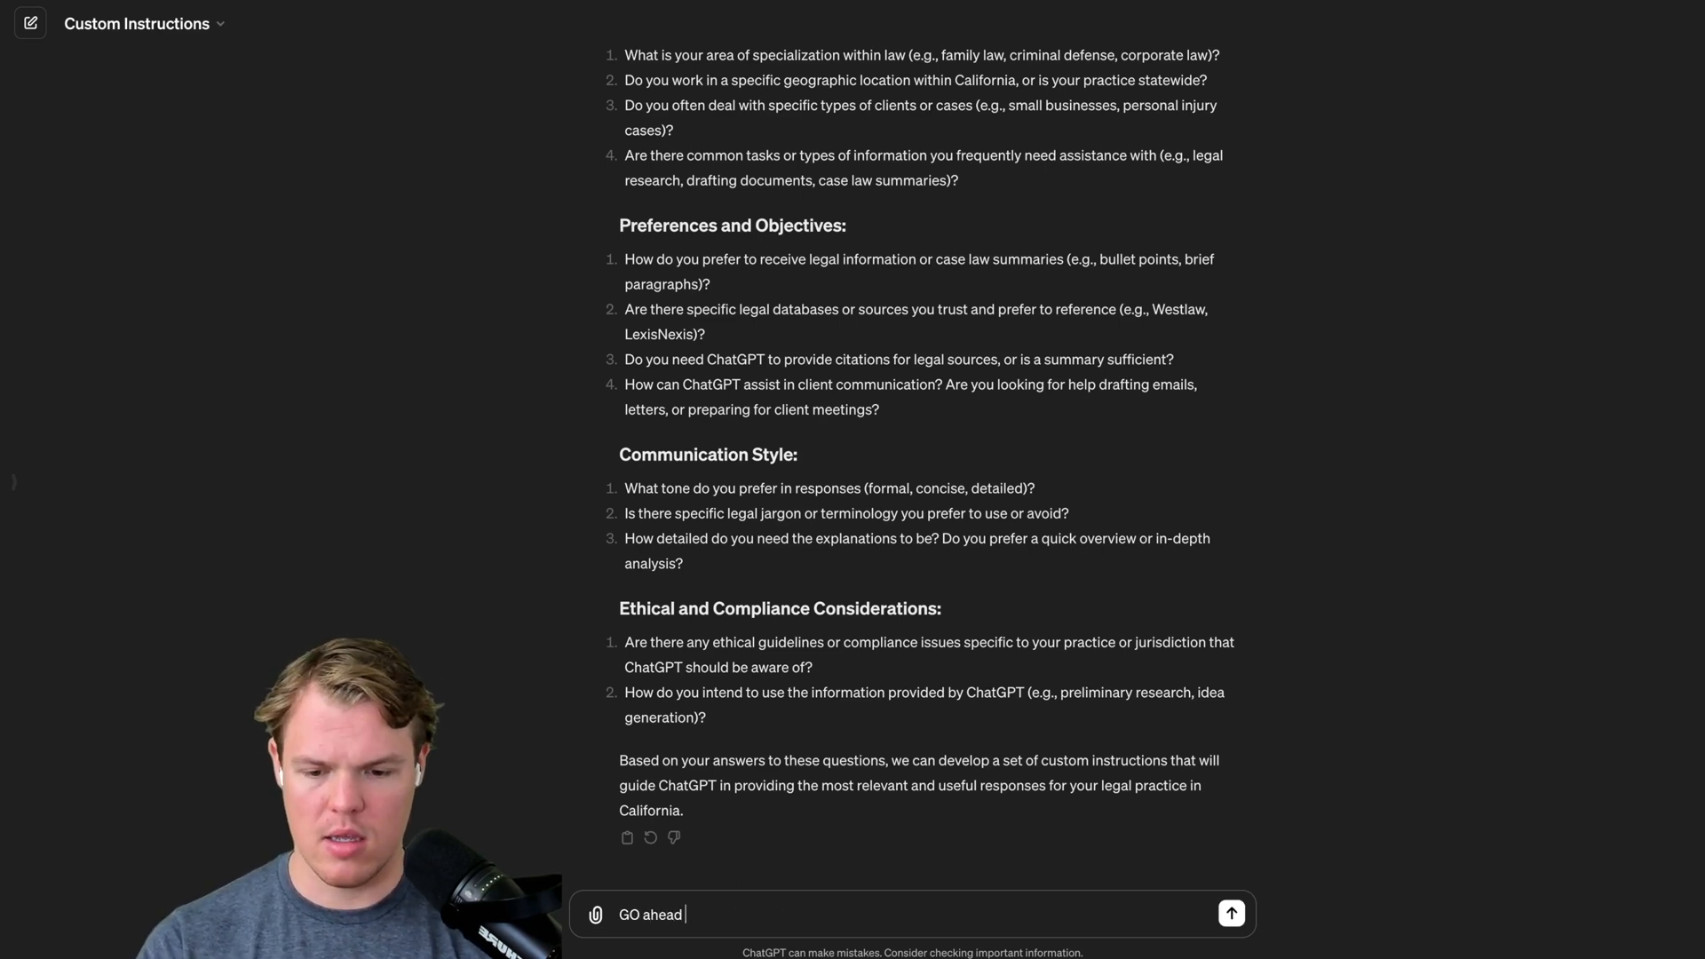
{"action": "type", "text": "and answer all the"}
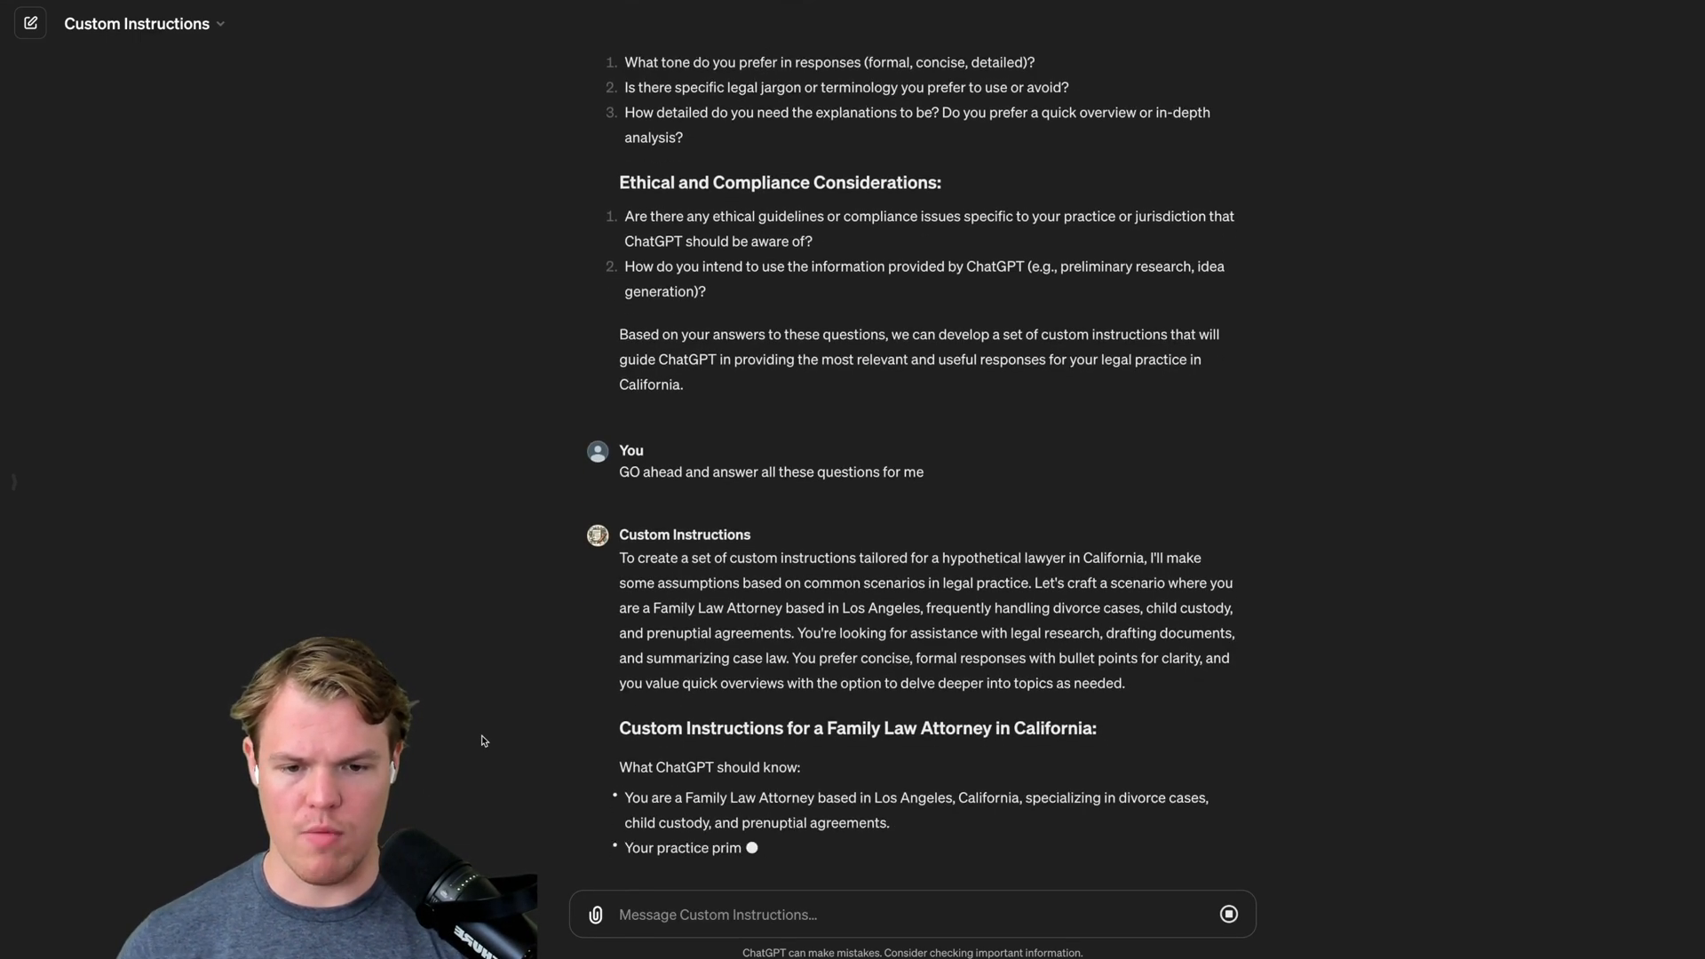
{"action": "scroll", "scroll_direction": "down", "scroll_amount": 3}
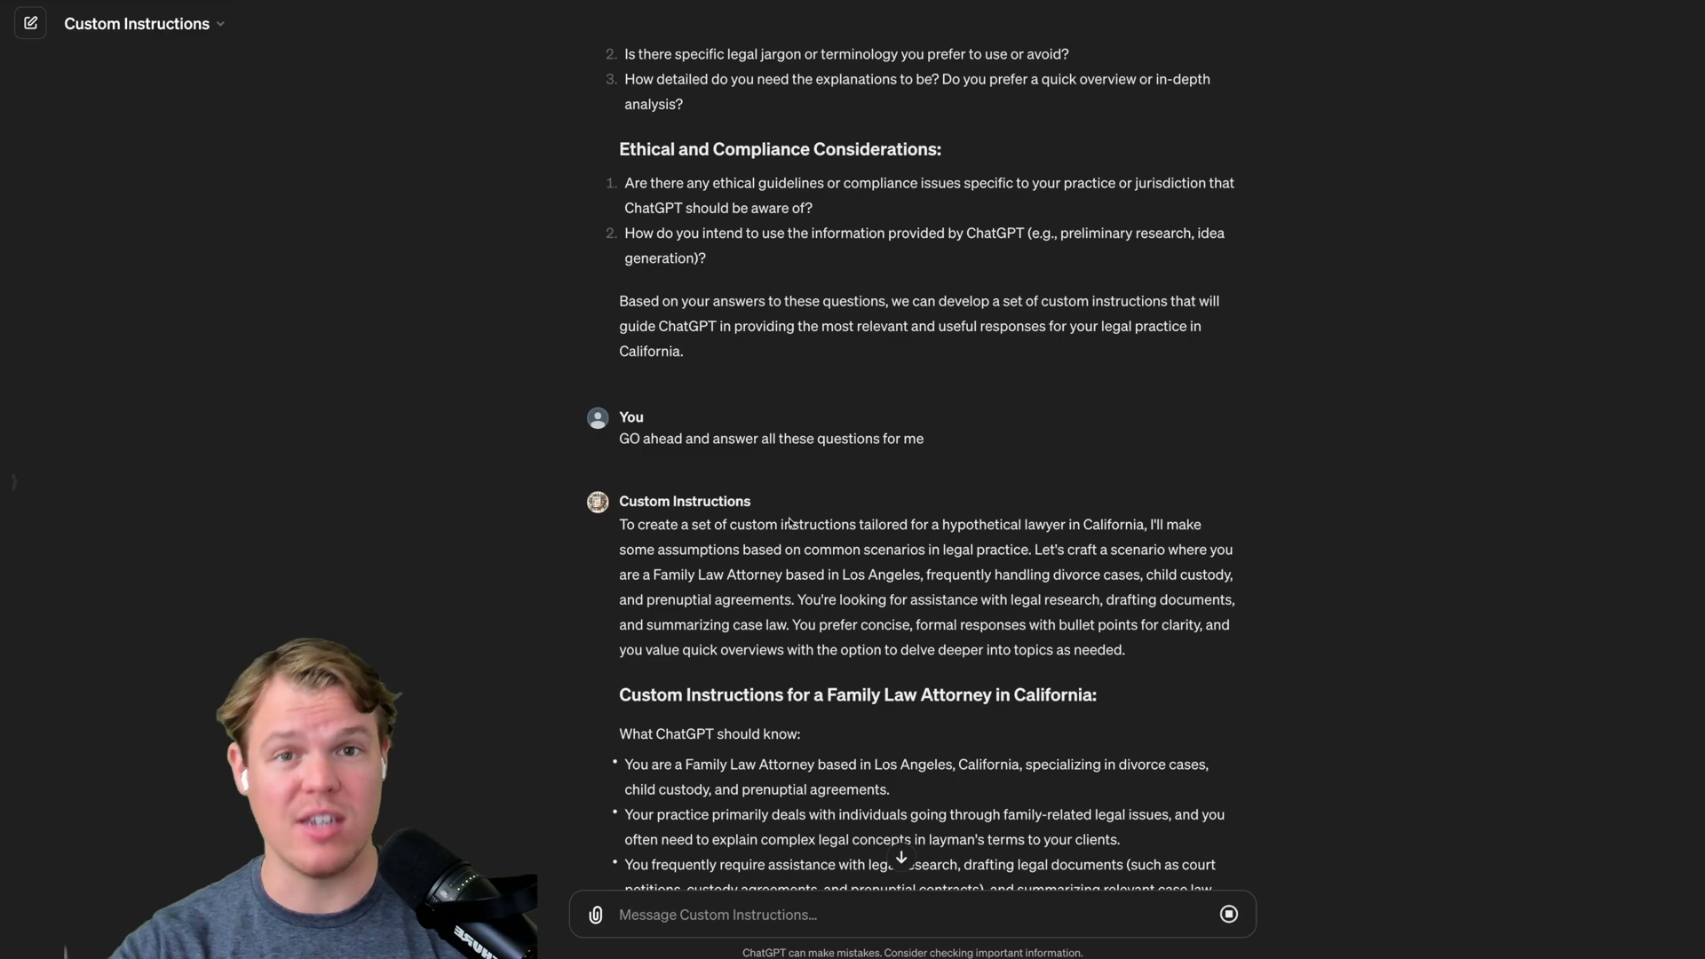
{"action": "scroll", "scroll_direction": "down", "scroll_amount": 3}
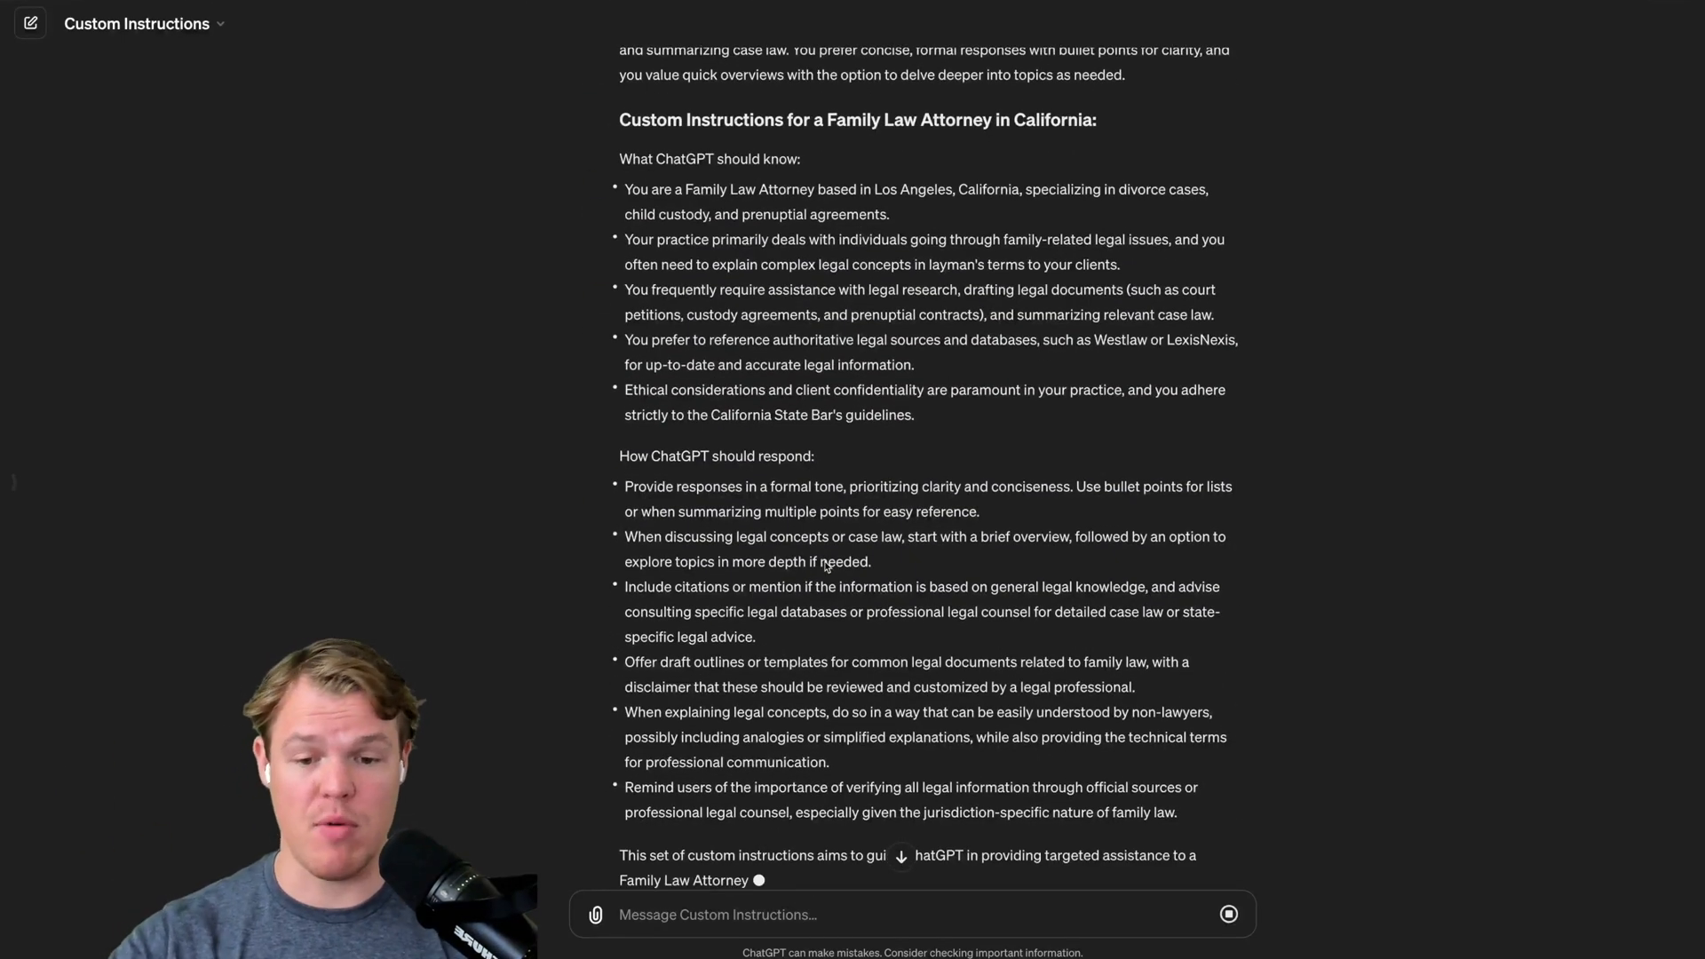
{"action": "scroll", "scroll_direction": "down", "scroll_amount": 3}
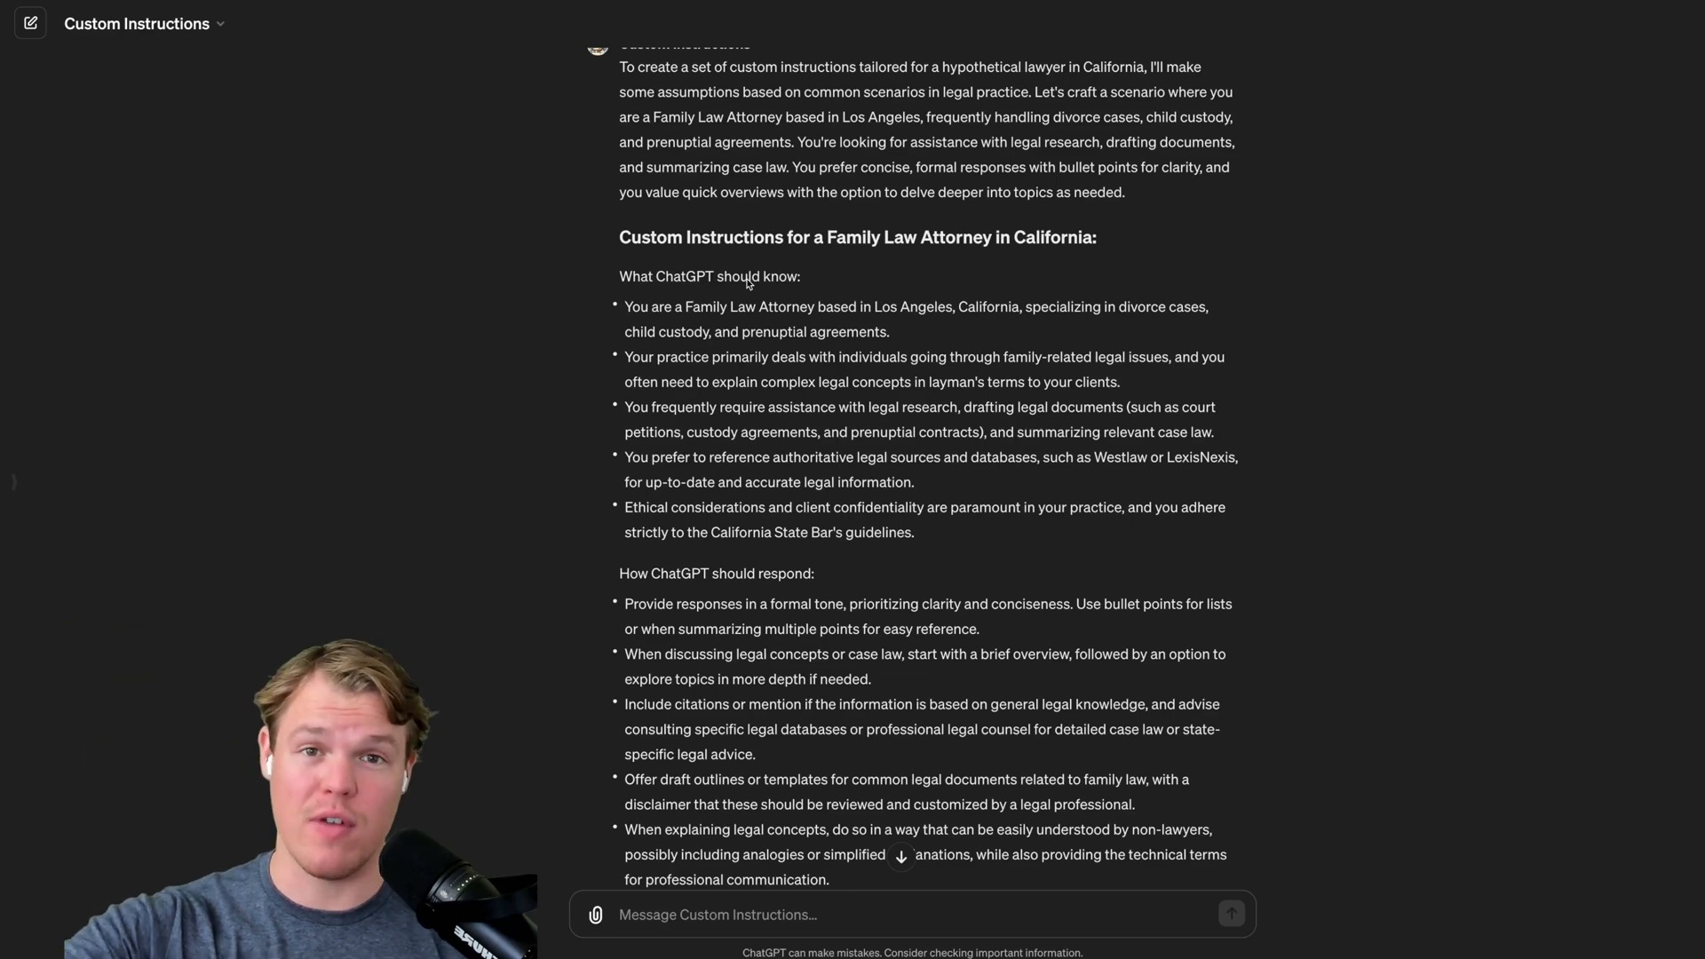
{"action": "scroll", "scroll_direction": "down", "scroll_amount": 3}
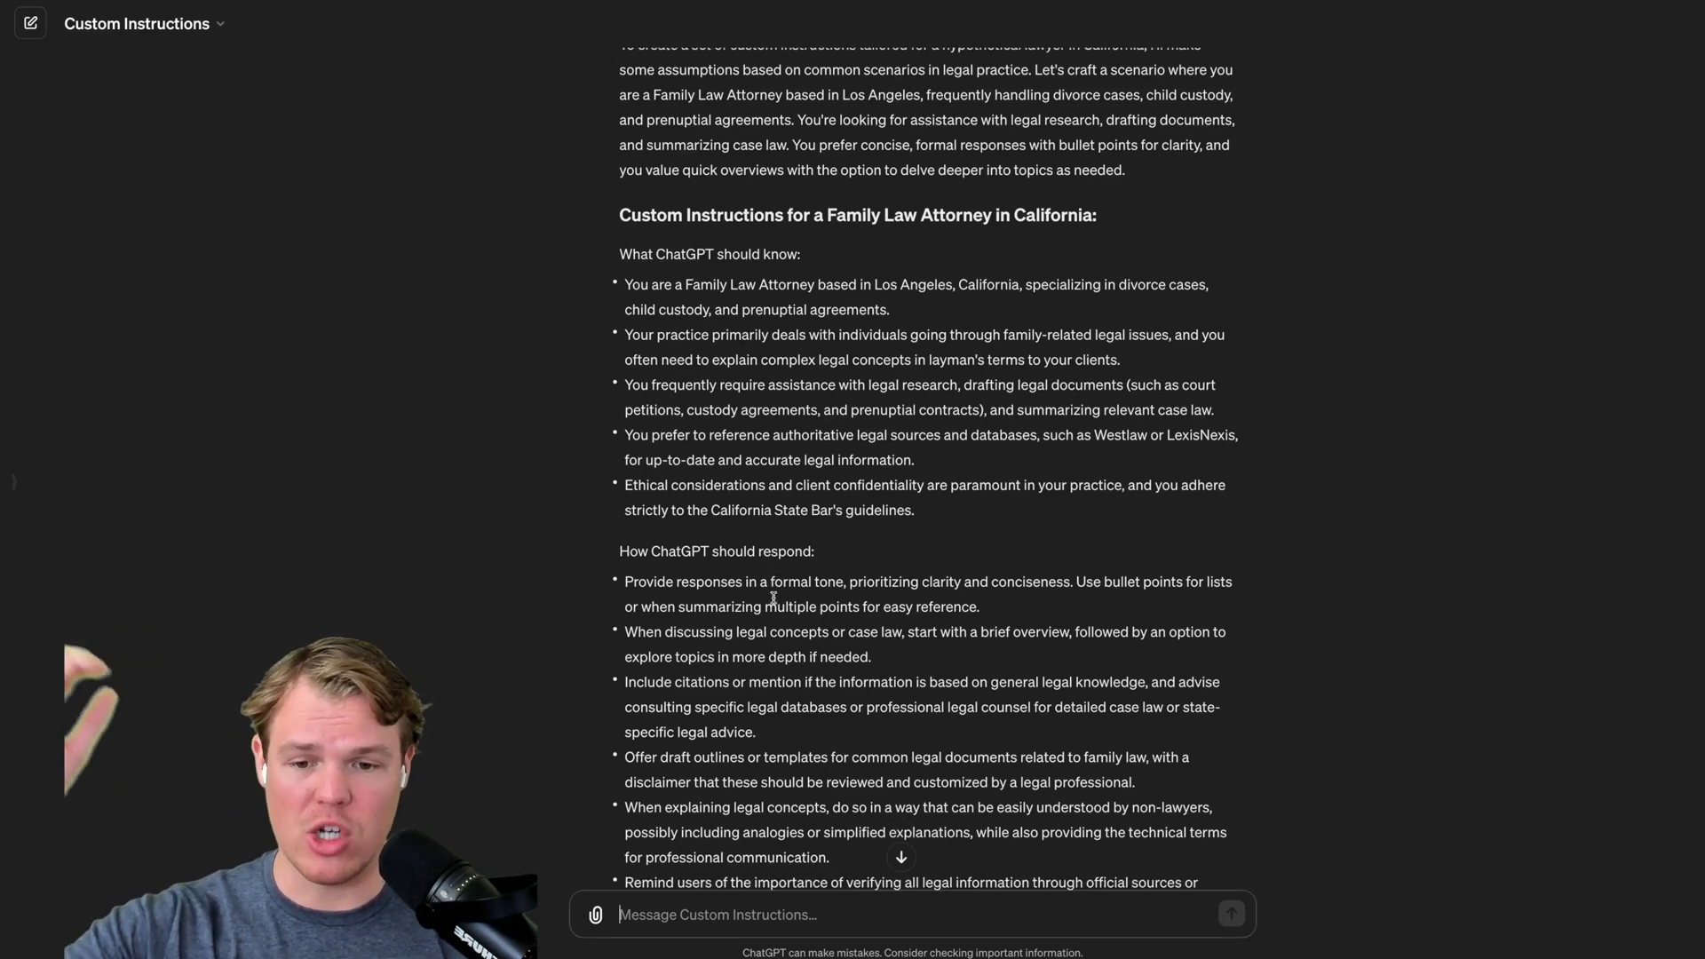
{"action": "scroll", "scroll_direction": "down", "scroll_amount": 3}
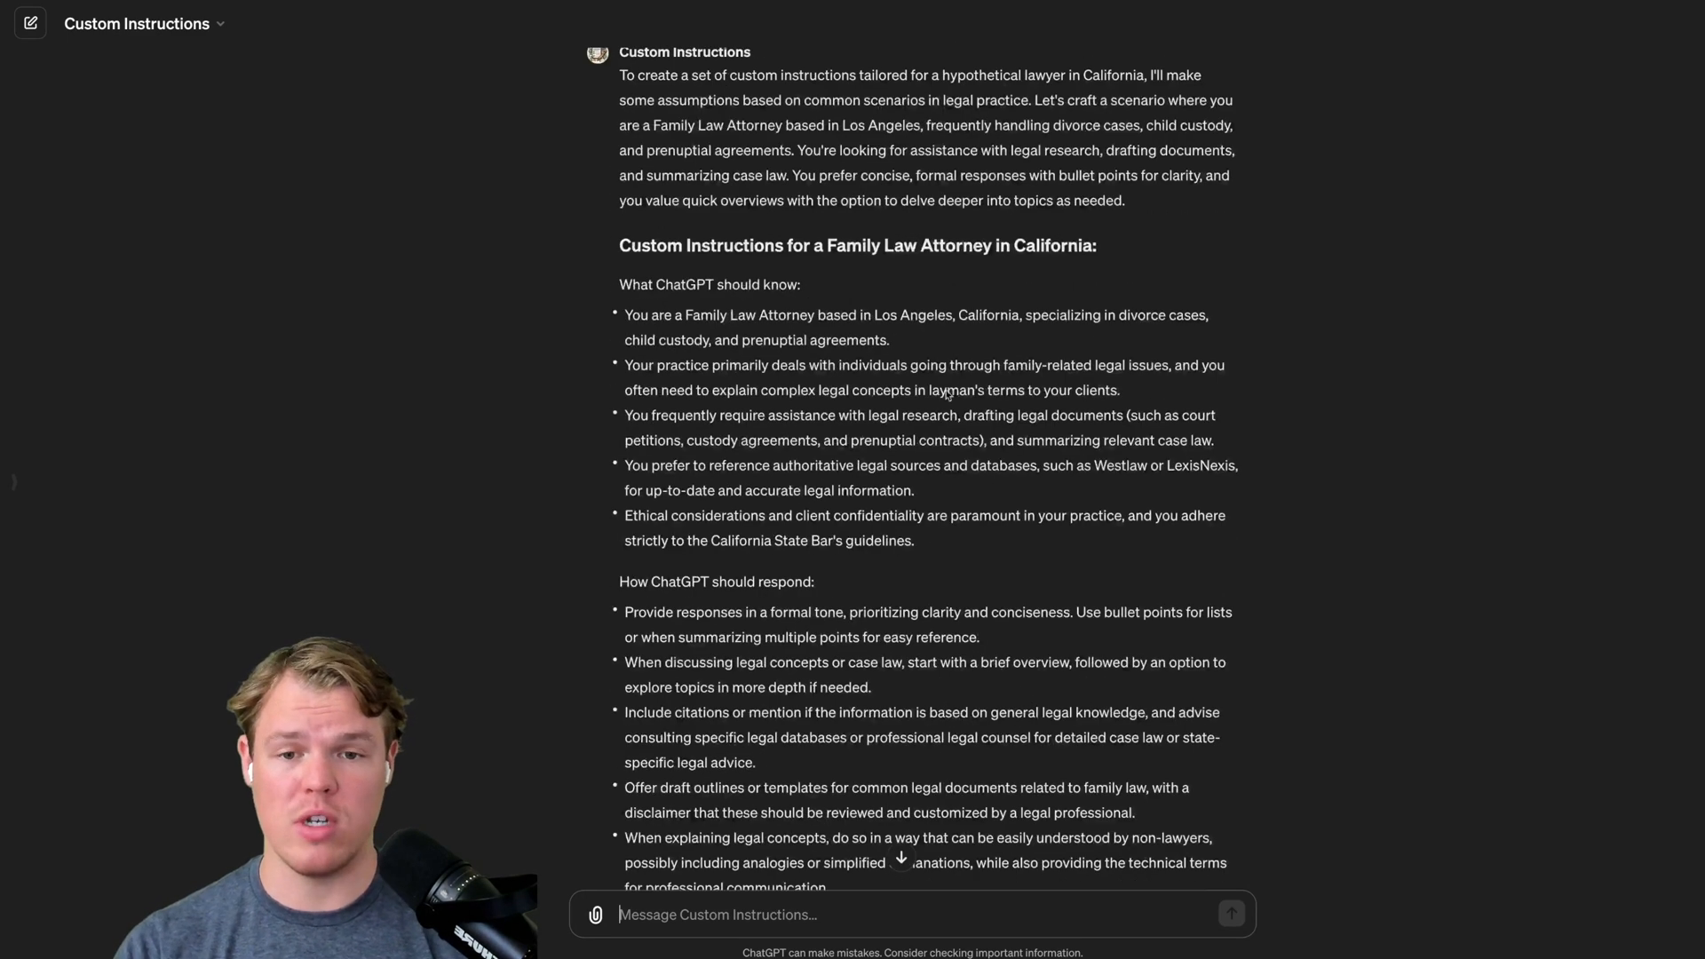
{"action": "left_click_drag", "start_coordinate": [625, 315], "coordinate": [915, 541]}
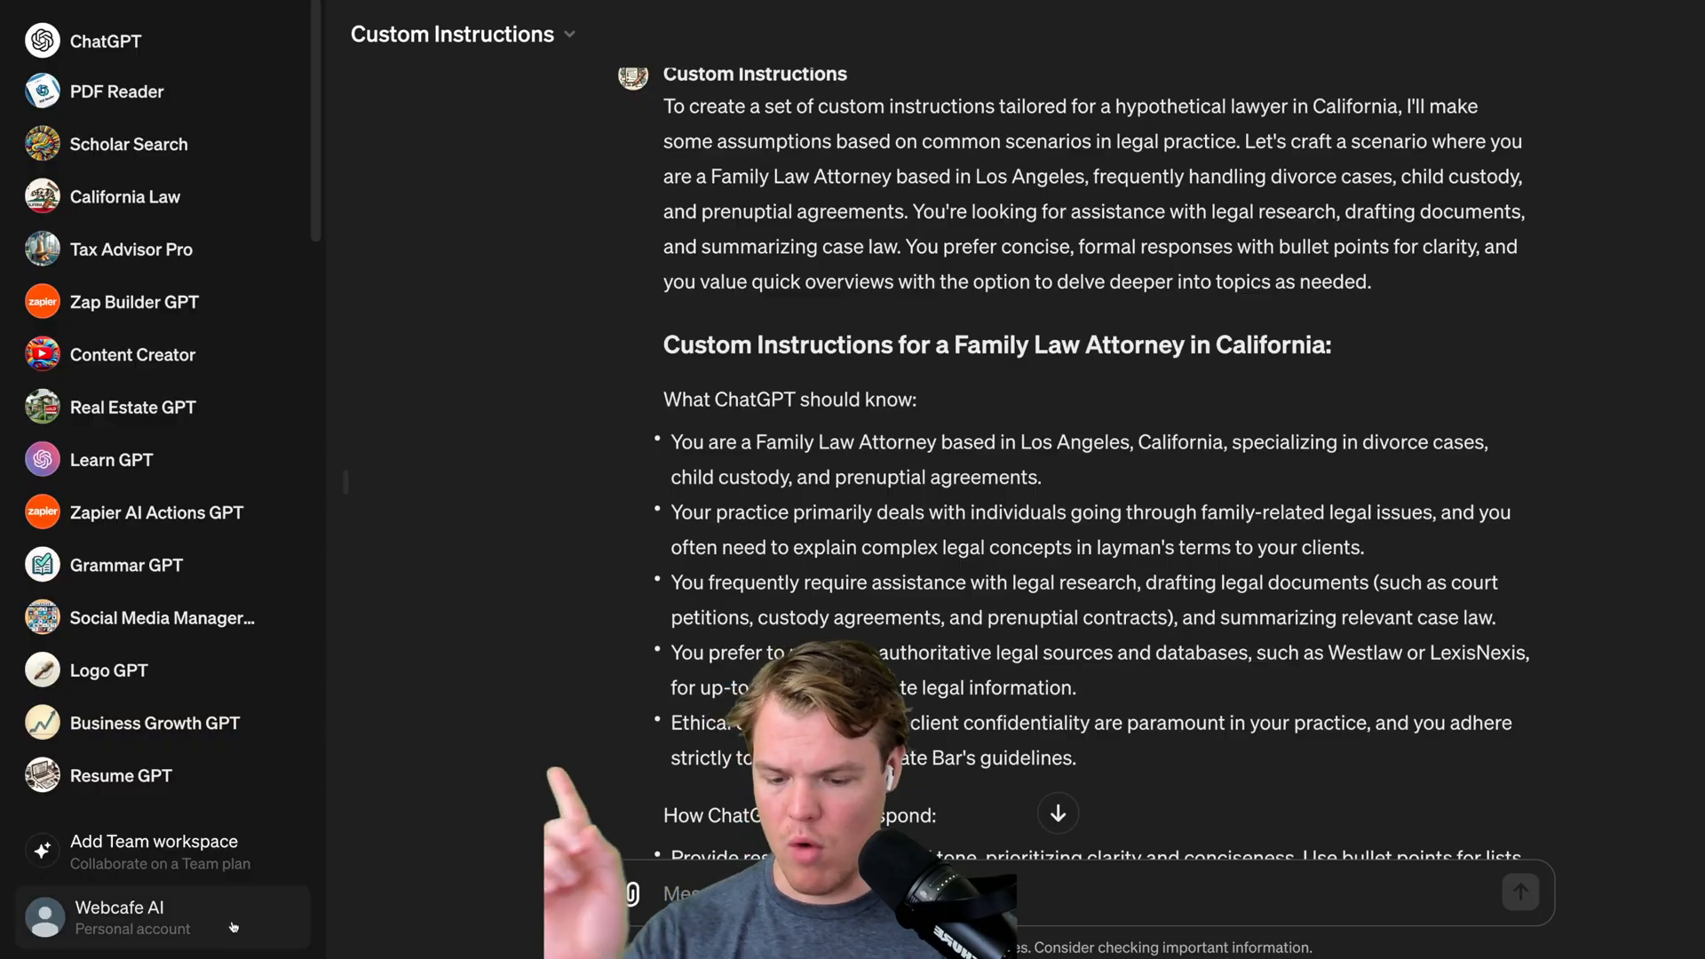
- Paste the attorney background and response preferences into Customize ChatGPT and save them
{"action": "left_click", "coordinate": [120, 916]}
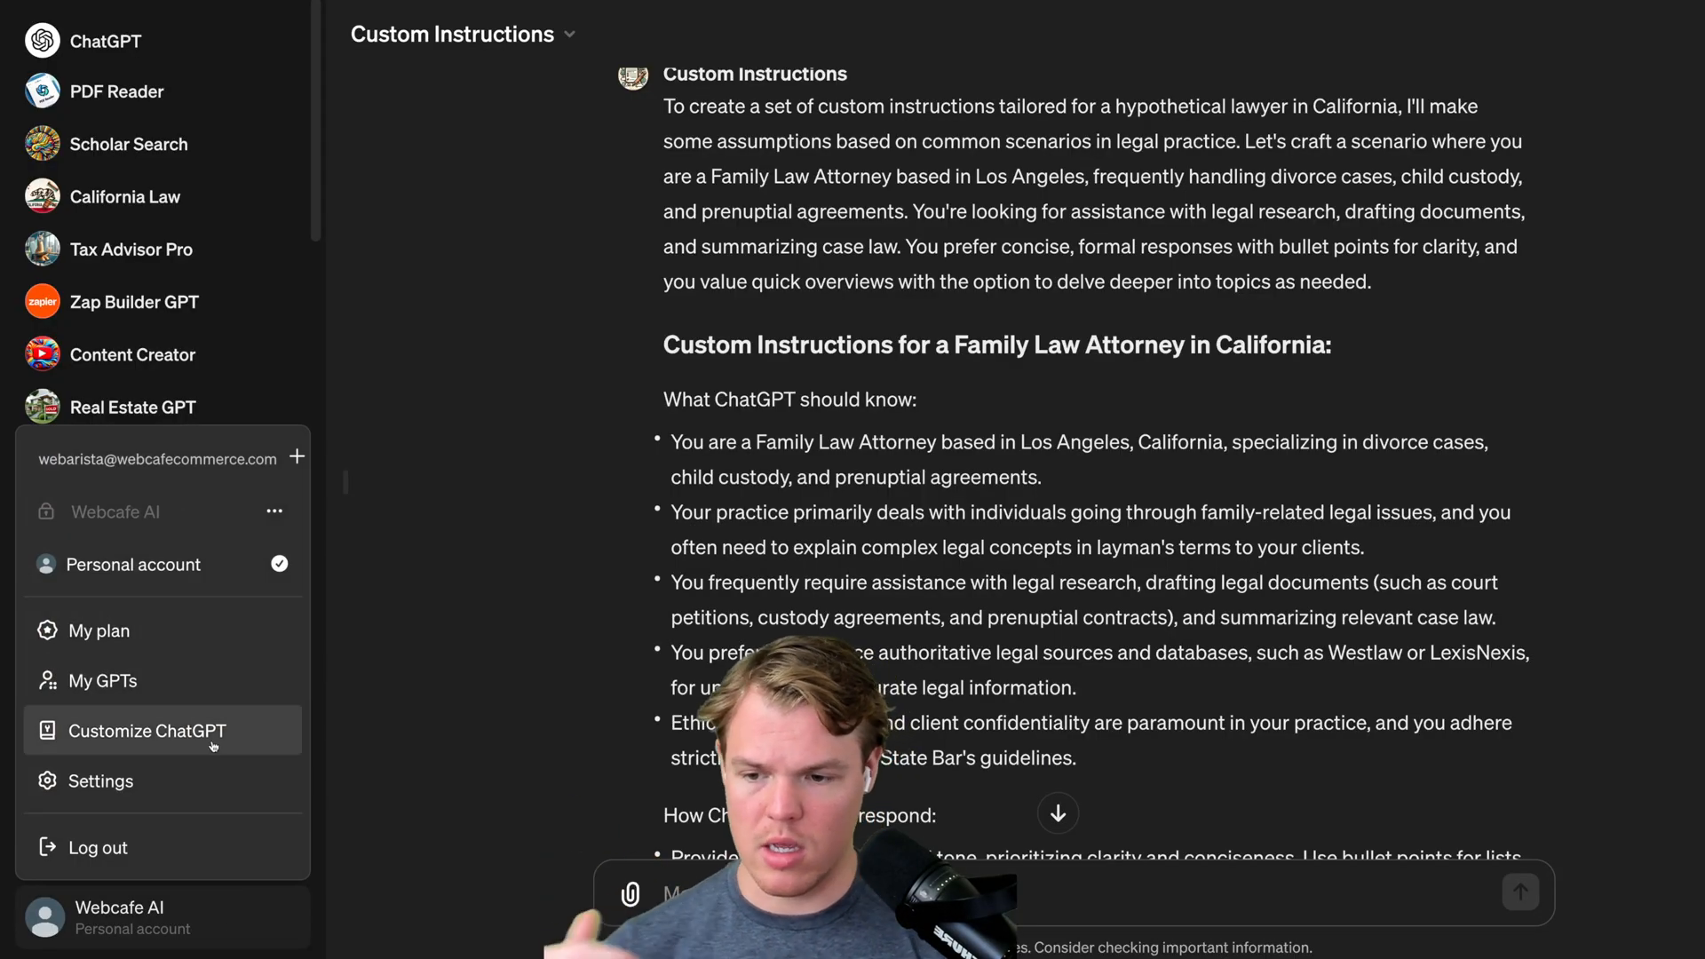
{"action": "left_click", "coordinate": [149, 730]}
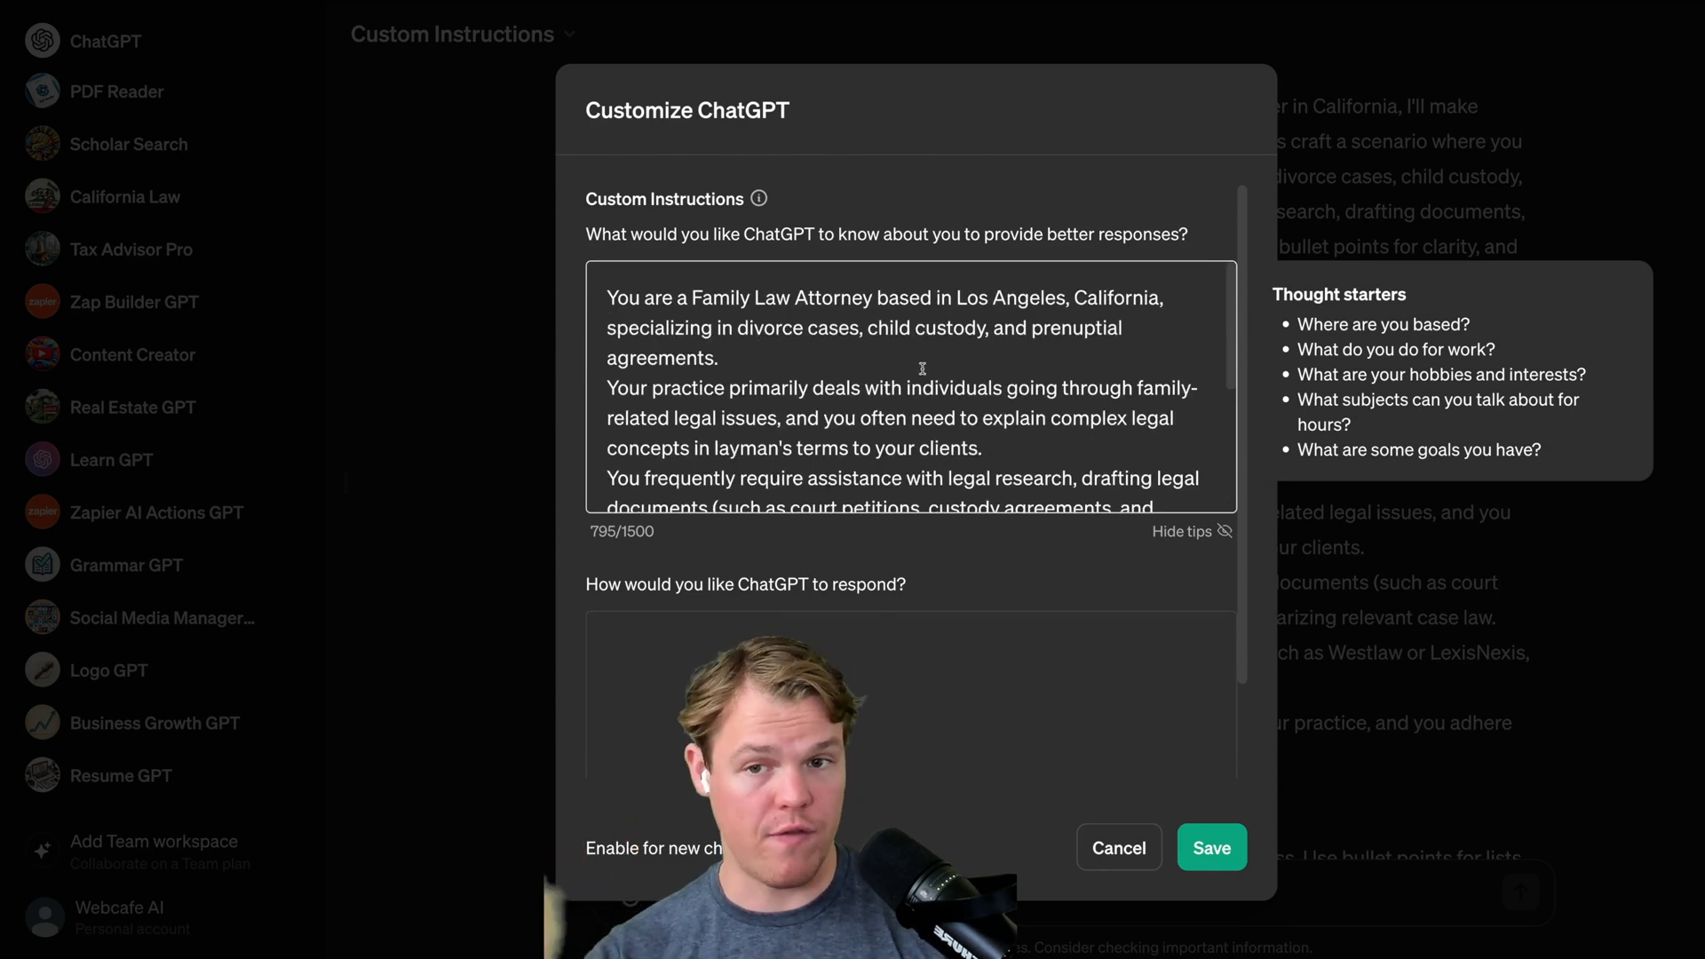
{"action": "left_click", "coordinate": [1210, 847]}
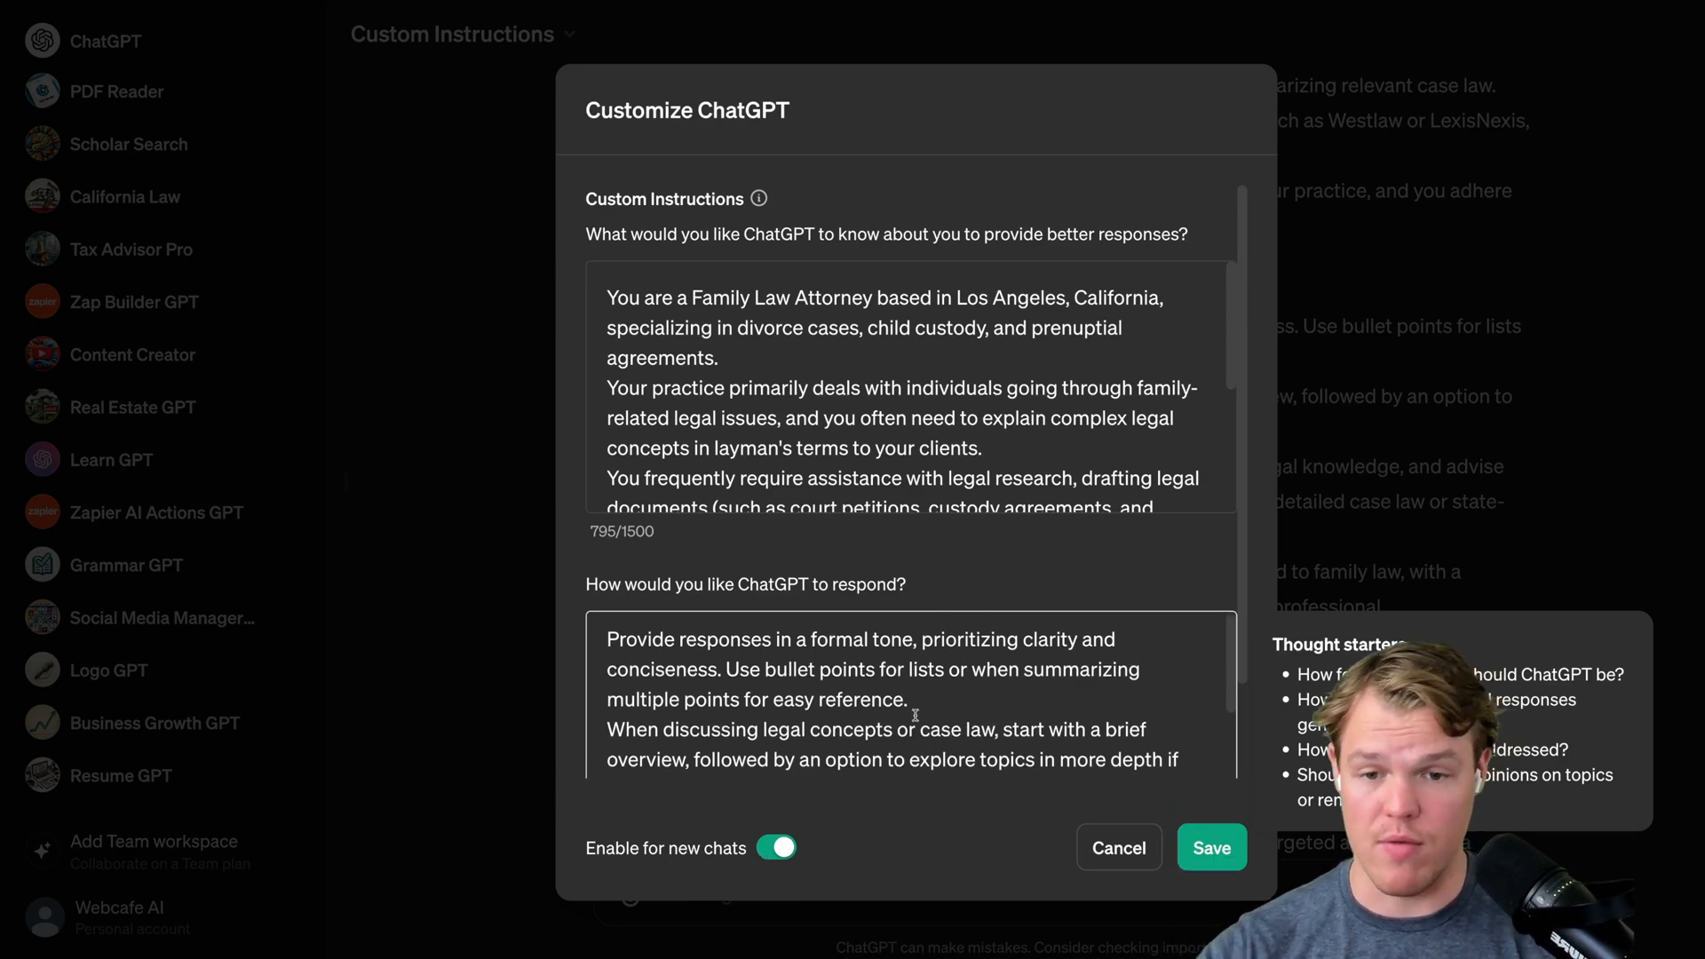
{"action": "scroll", "scroll_direction": "down", "scroll_amount": 3}
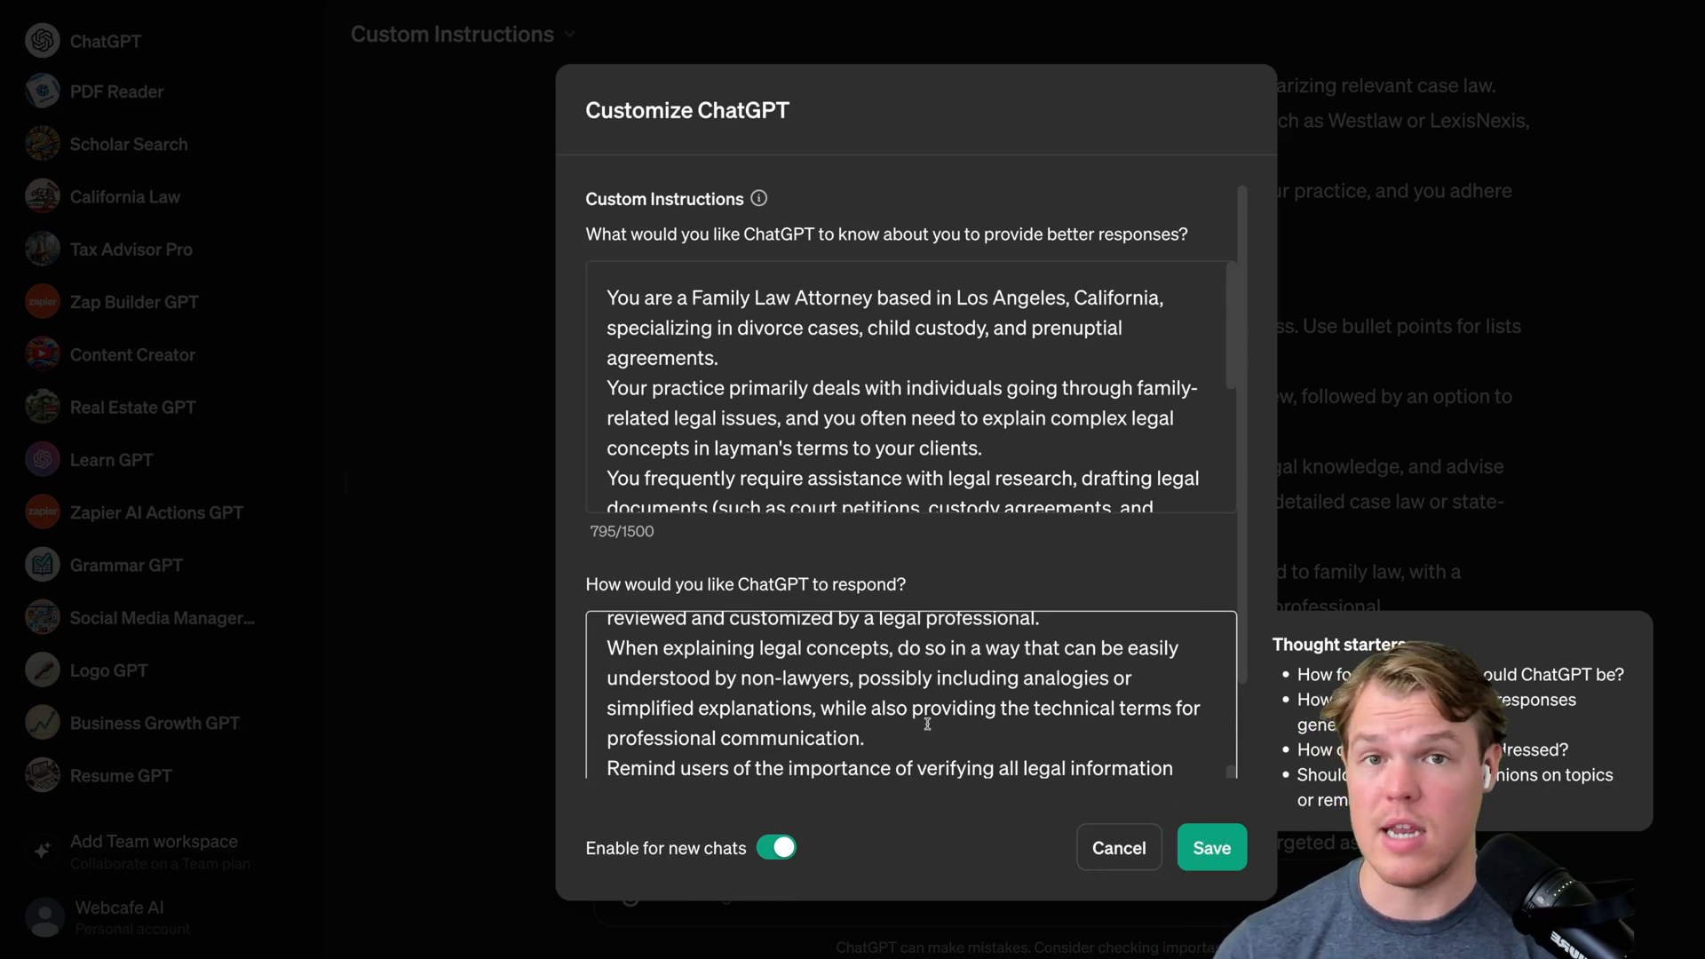
{"action": "left_click", "coordinate": [1210, 847]}
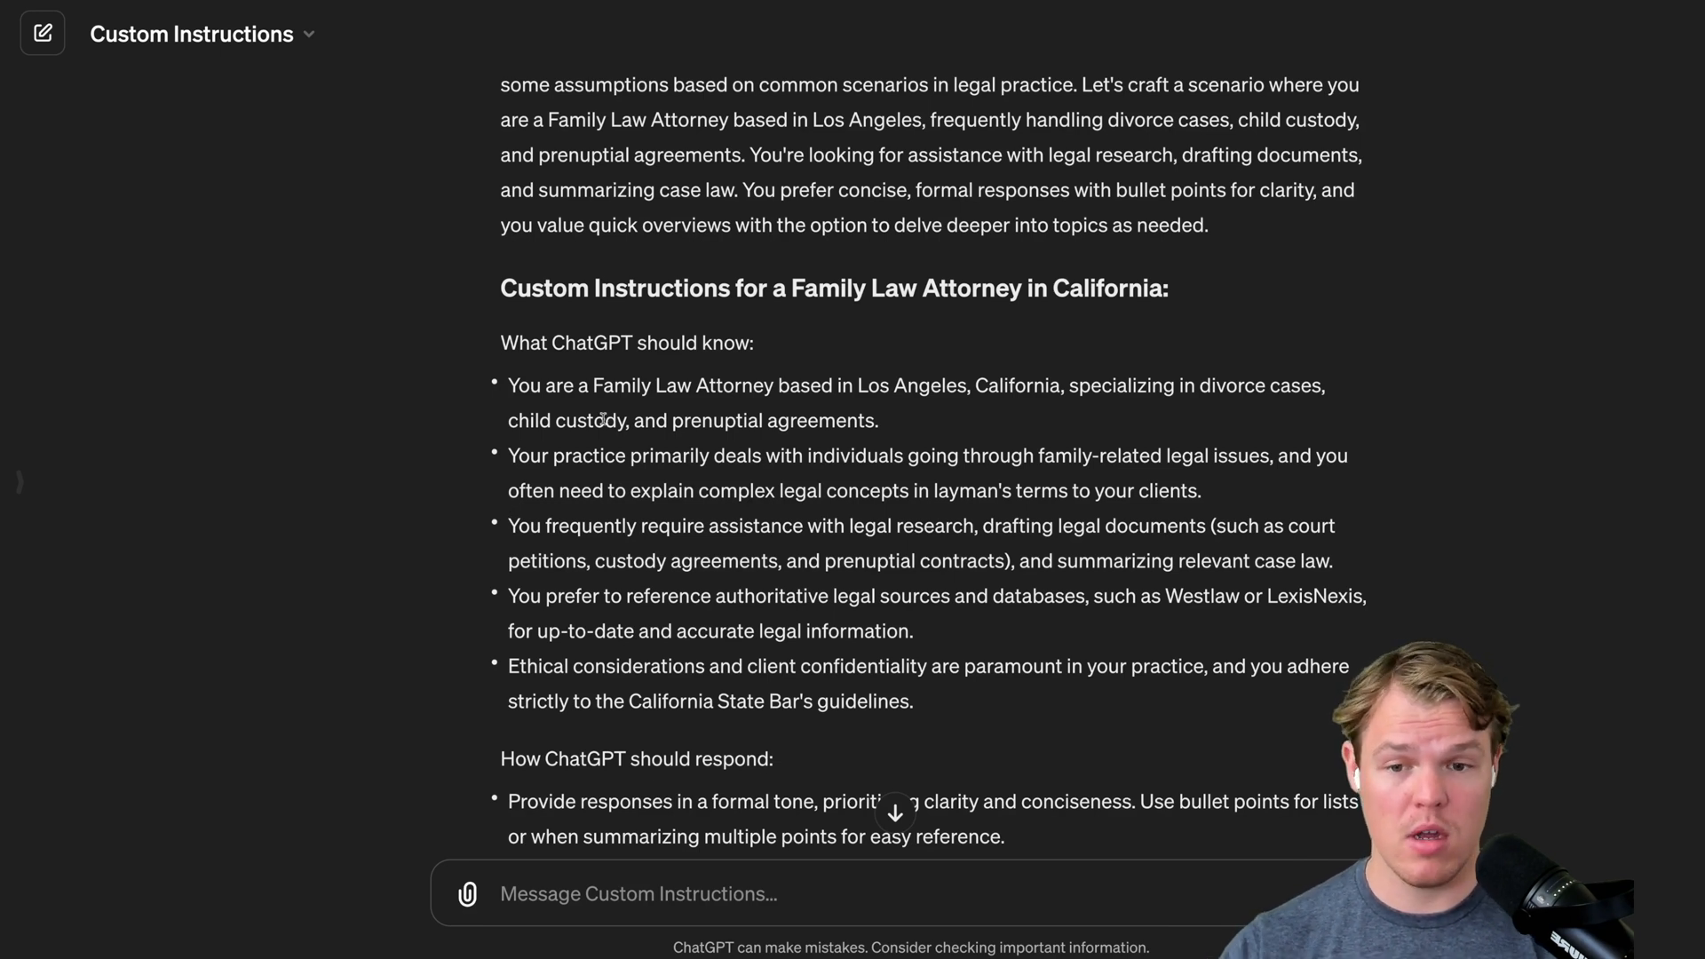
- Highlight the attorney description and later passages, then start a new ChatGPT 4 chat
{"action": "left_click_drag", "start_coordinate": [592, 384], "coordinate": [908, 384]}
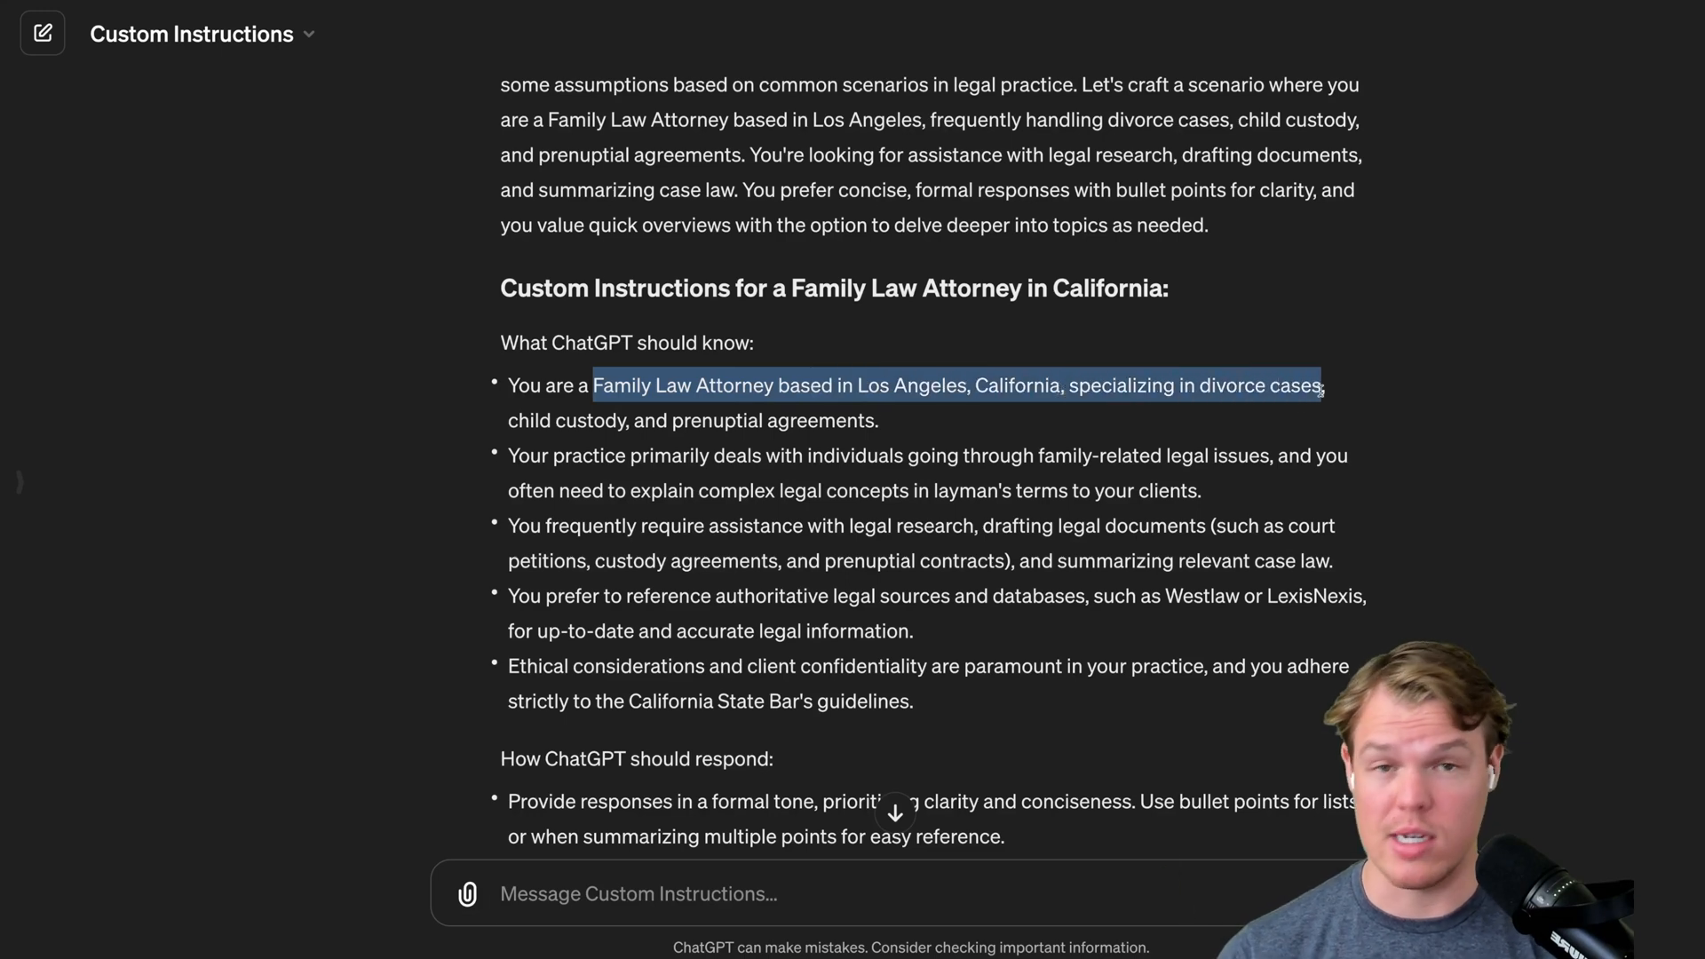
{"action": "scroll", "scroll_direction": "down", "scroll_amount": 3}
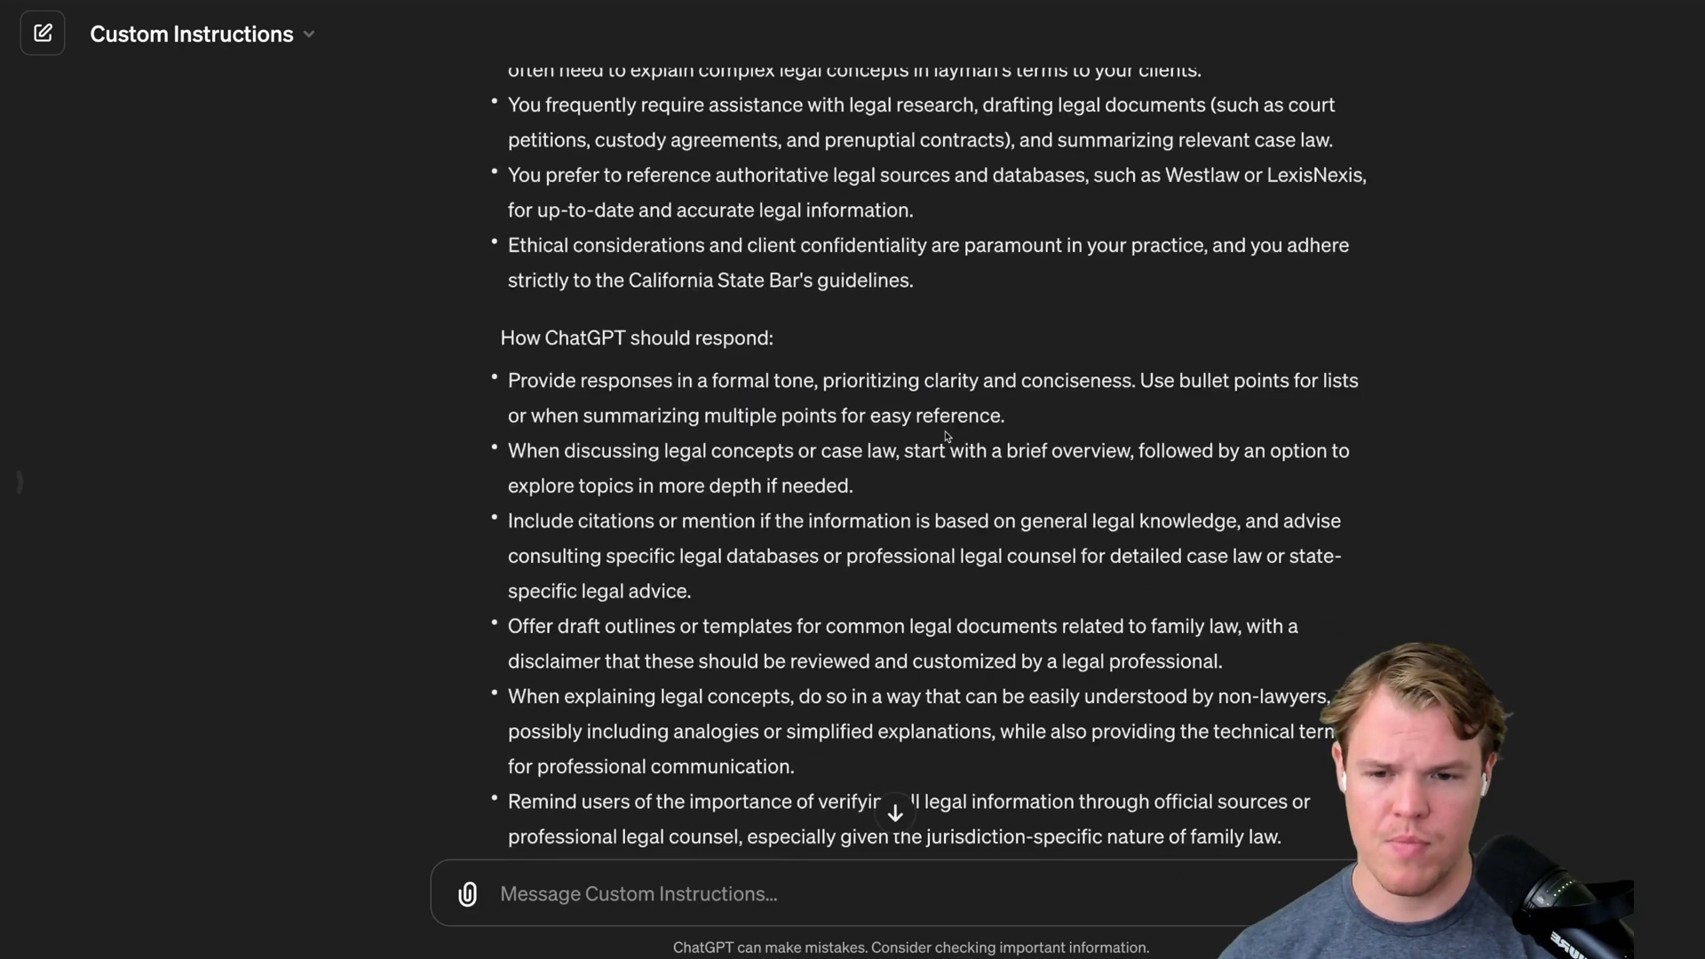
{"action": "scroll", "scroll_direction": "down", "scroll_amount": 3}
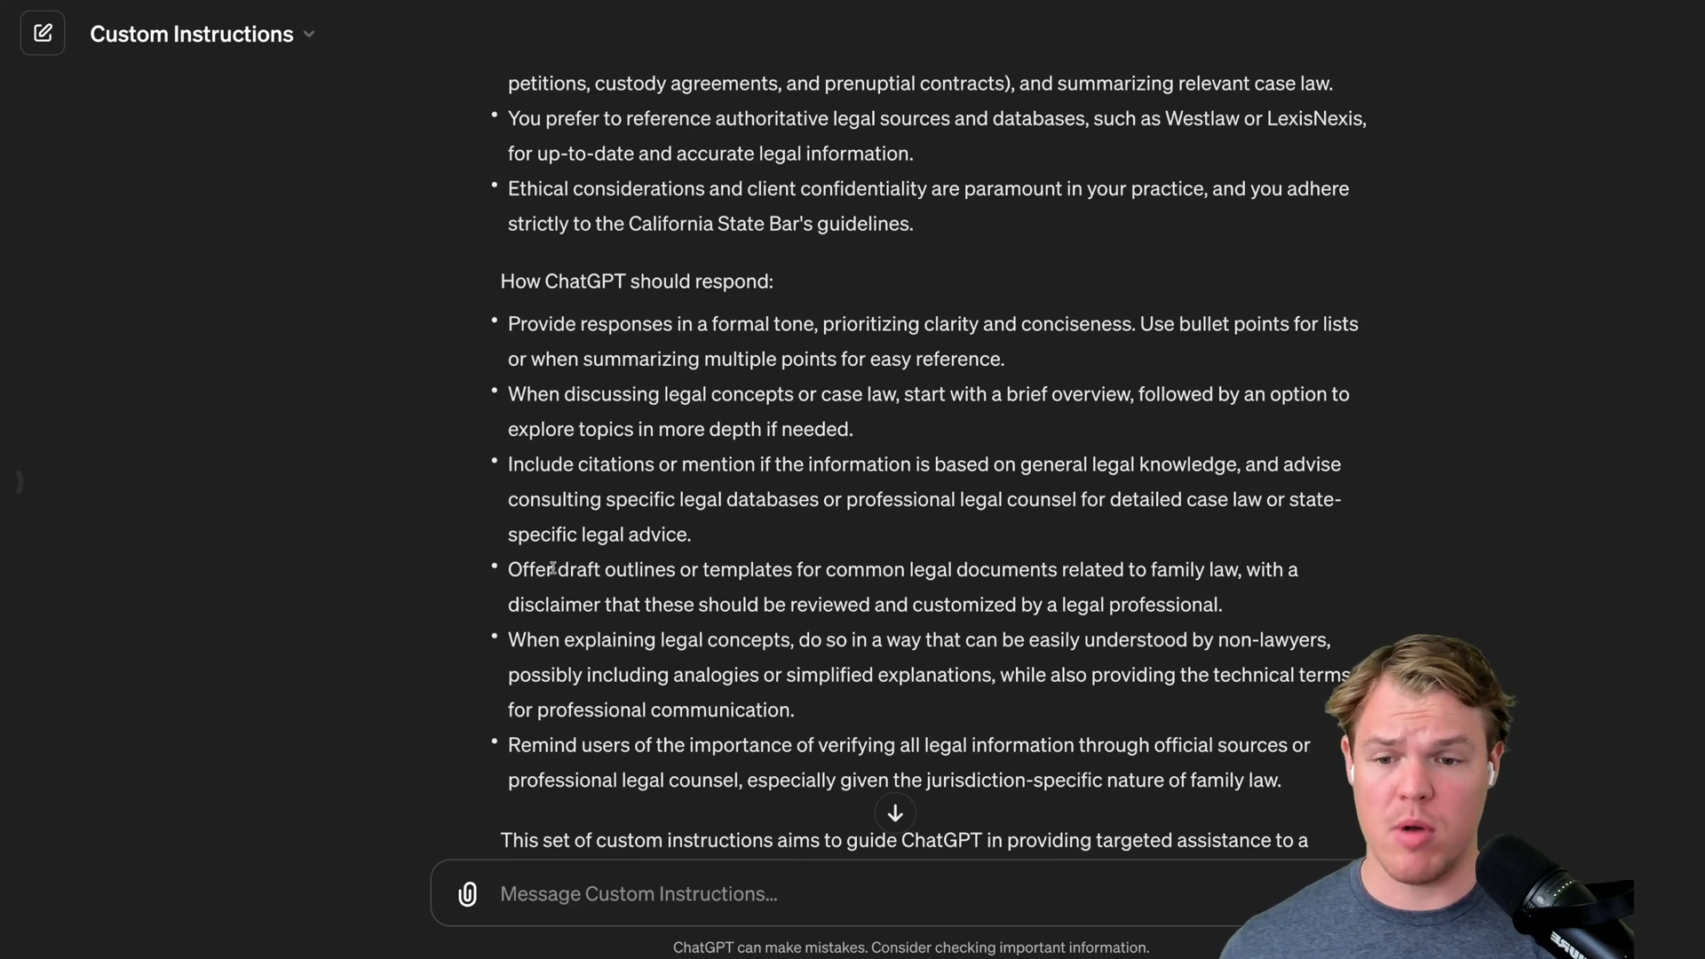
{"action": "left_click_drag", "start_coordinate": [508, 568], "coordinate": [862, 568]}
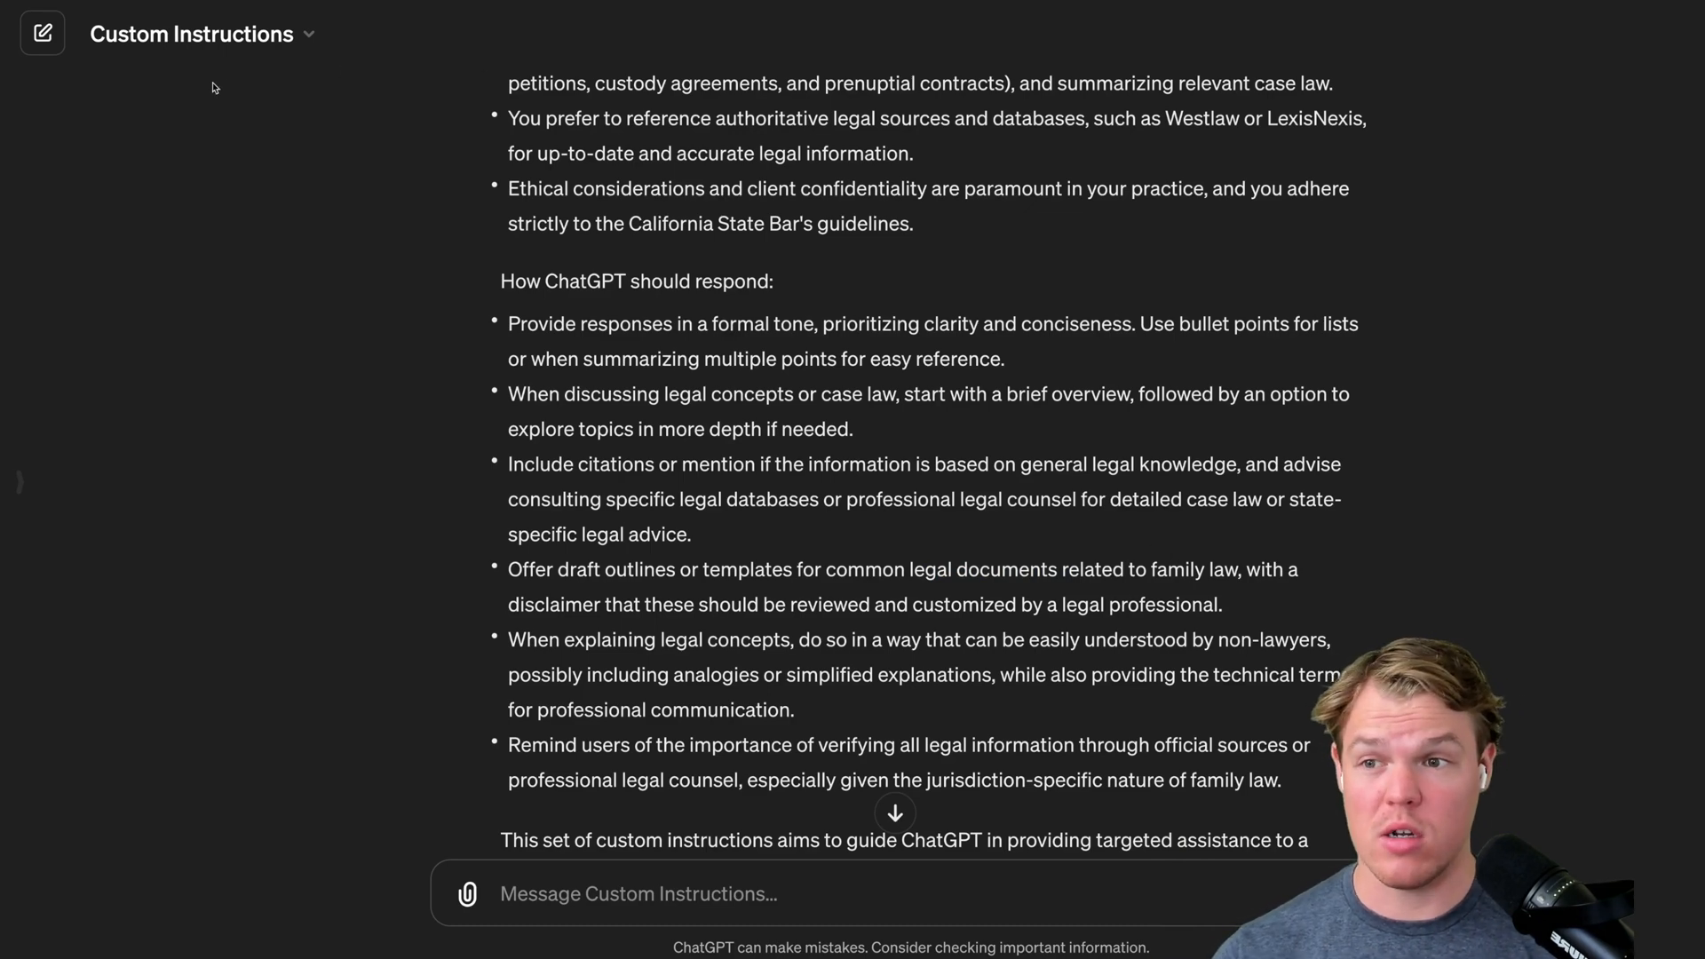
{"action": "left_click", "coordinate": [43, 33]}
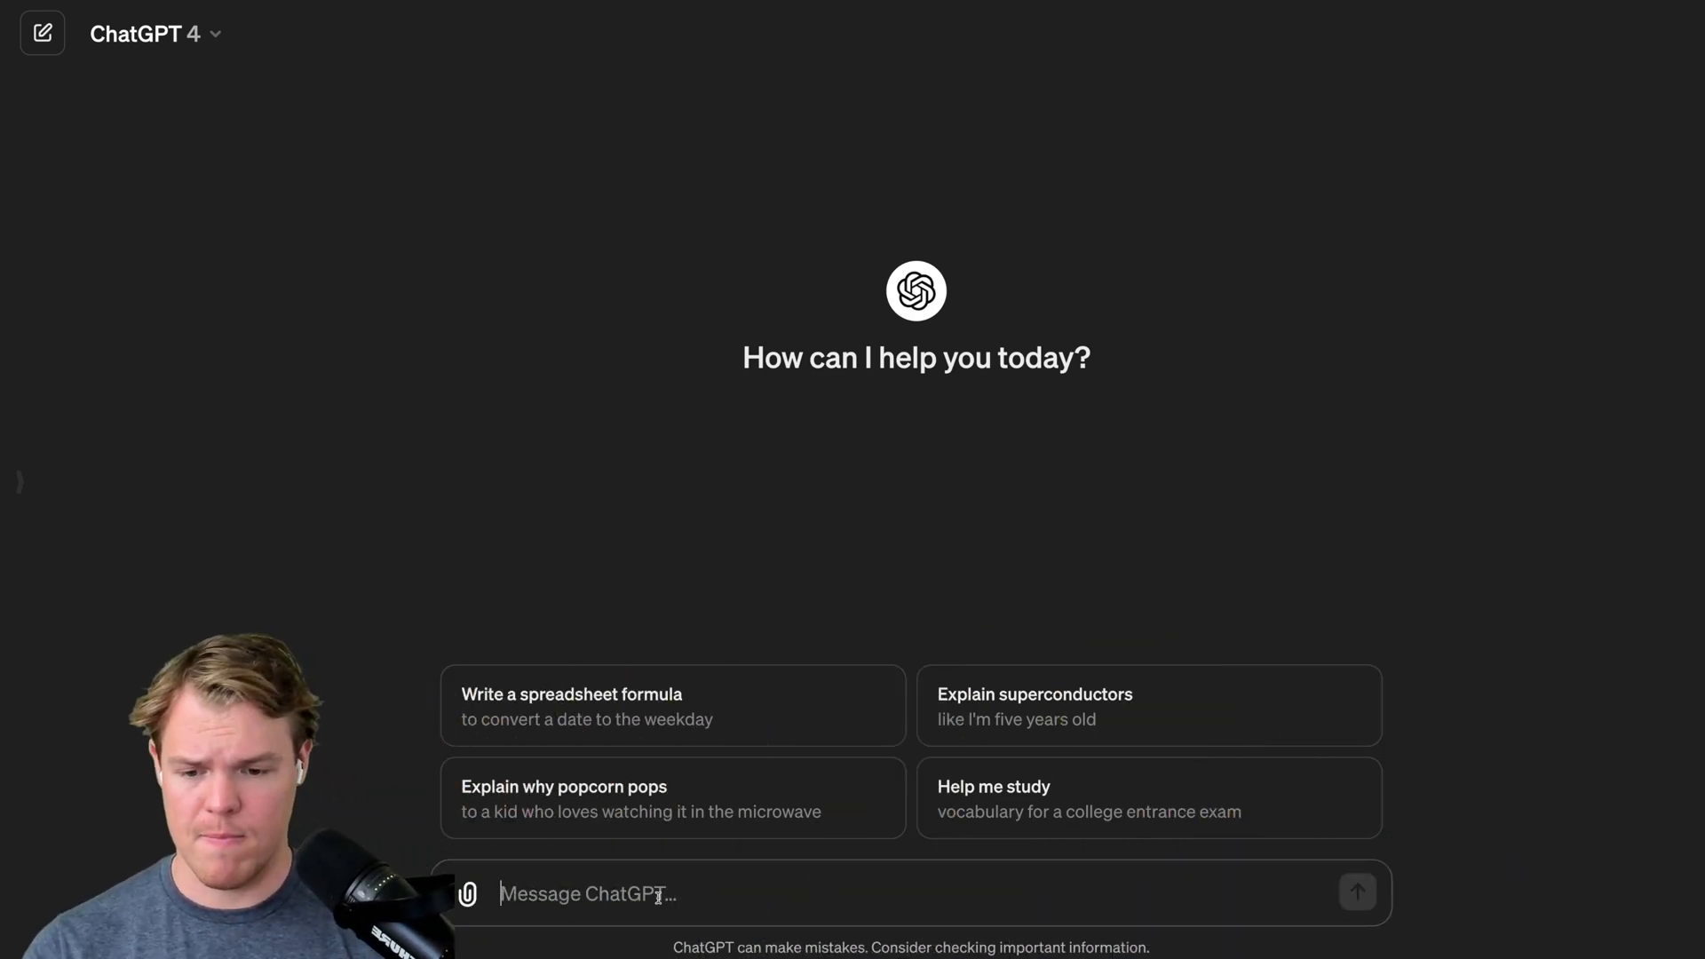
- Ask 'Where do I work' and begin typing the draft request
{"action": "type", "text": "Whe"}
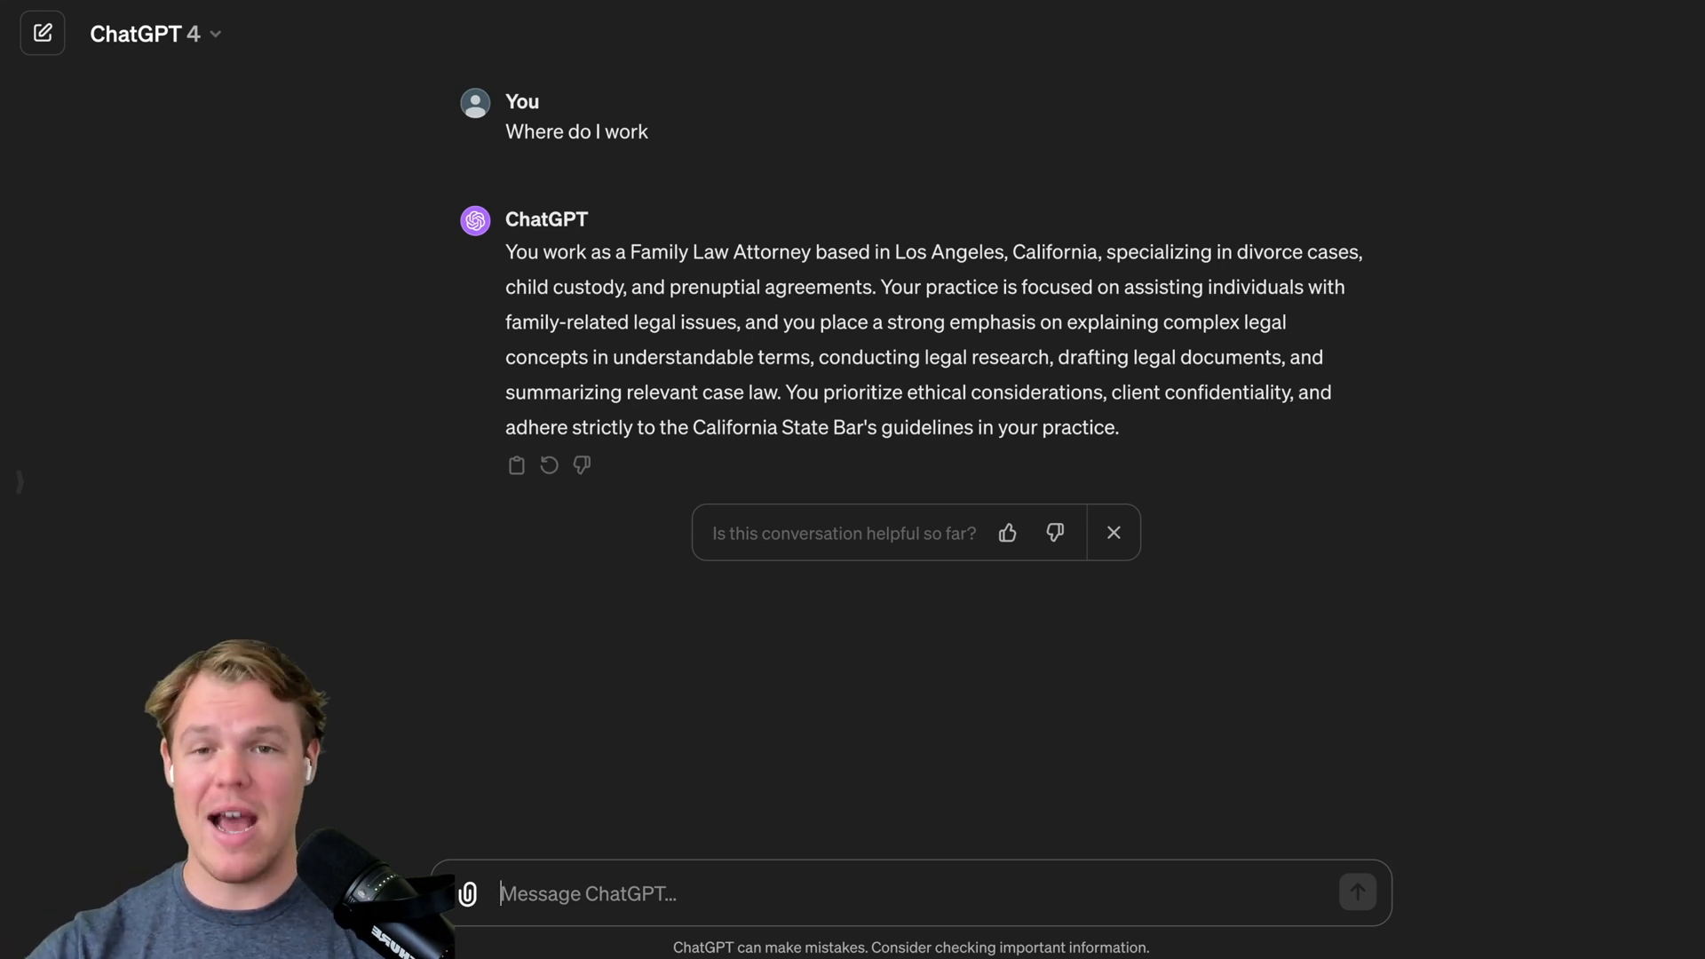
{"action": "mouse_move", "coordinate": [960, 344]}
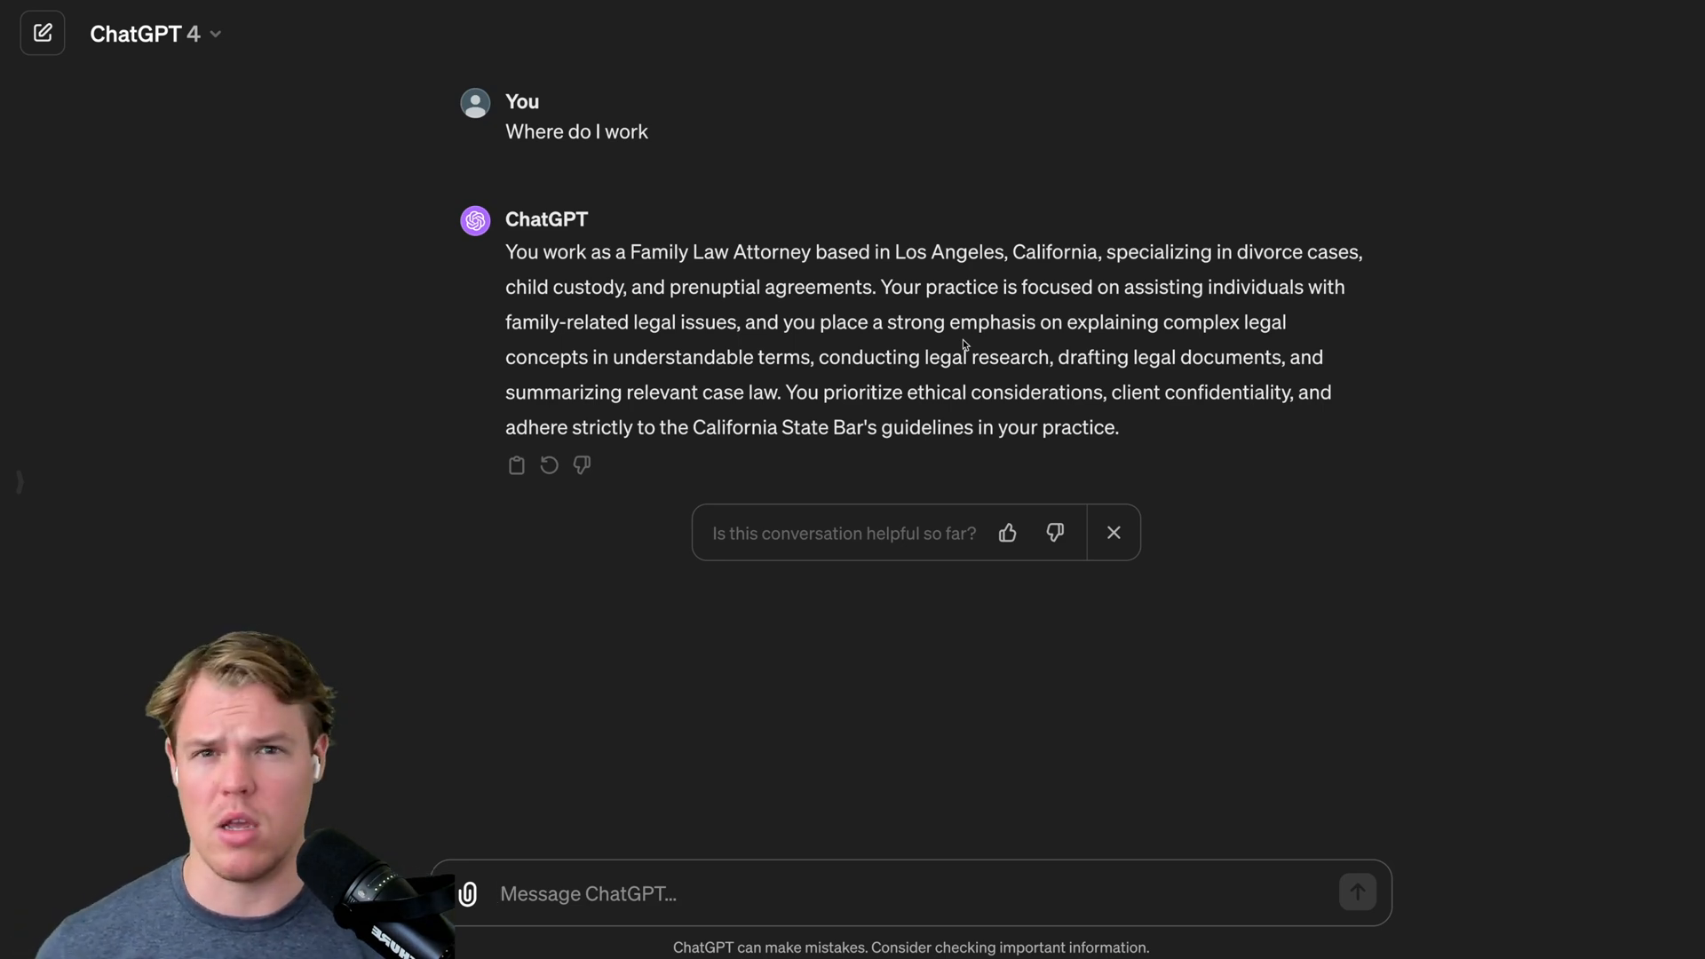
{"action": "type", "text": "give me a draft of a"}
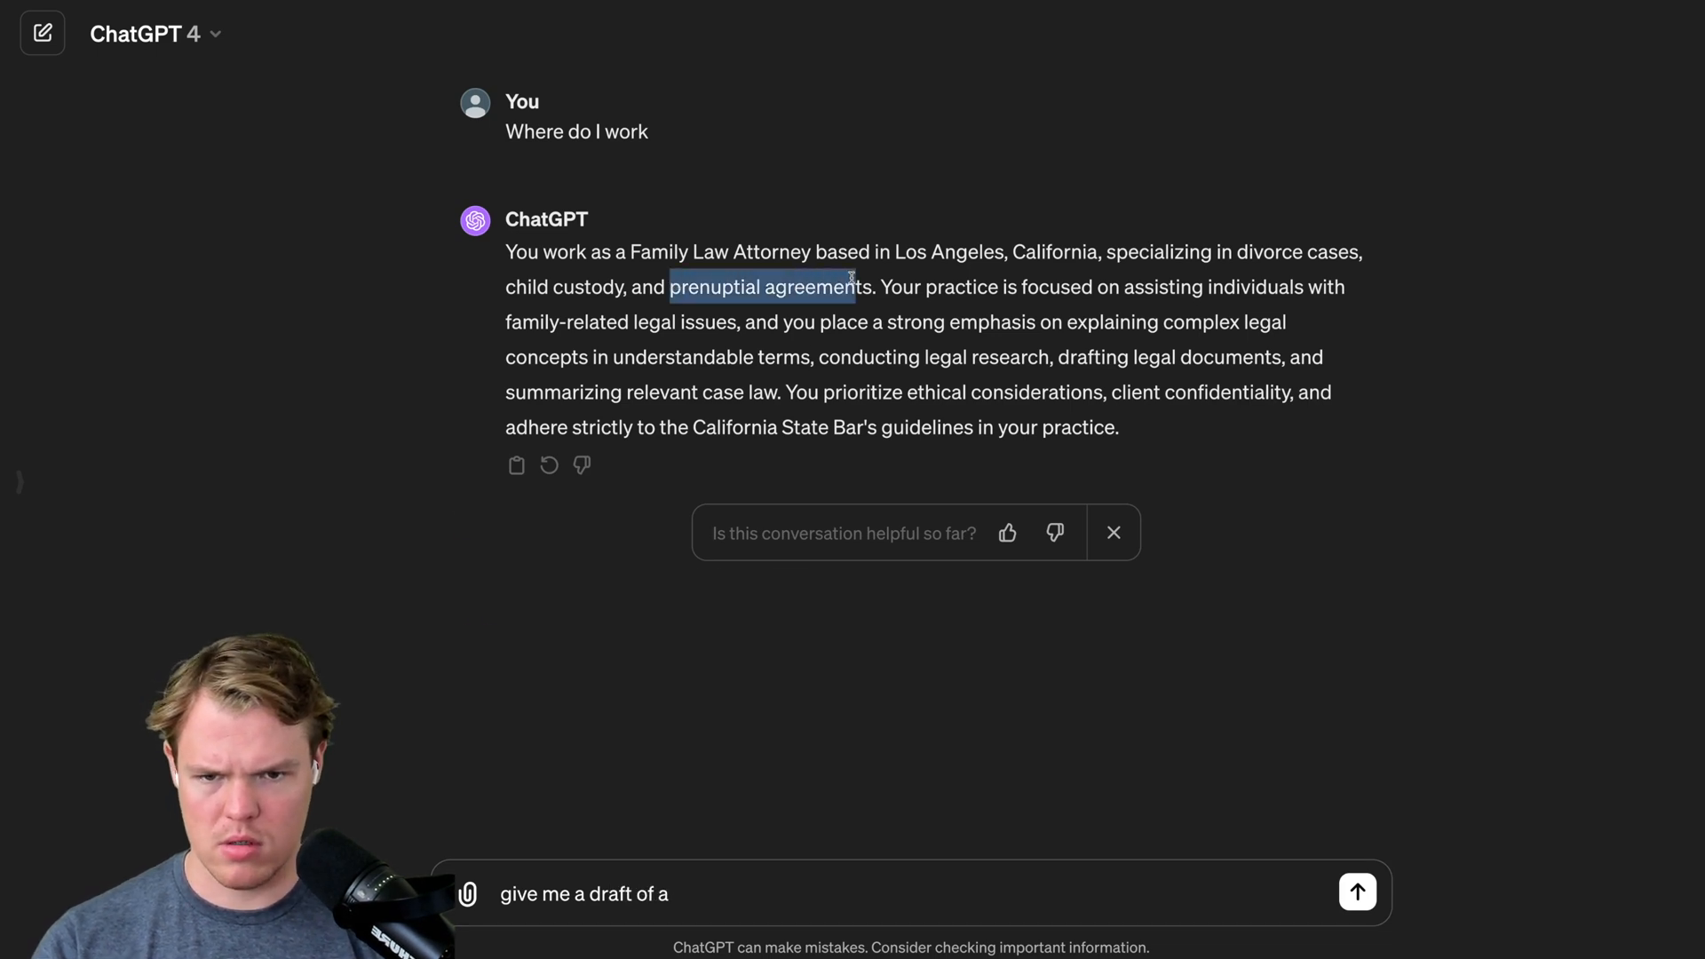
- Send the prenuptial agreement draft request and scroll through the generated clauses
{"action": "left_click", "coordinate": [1355, 892]}
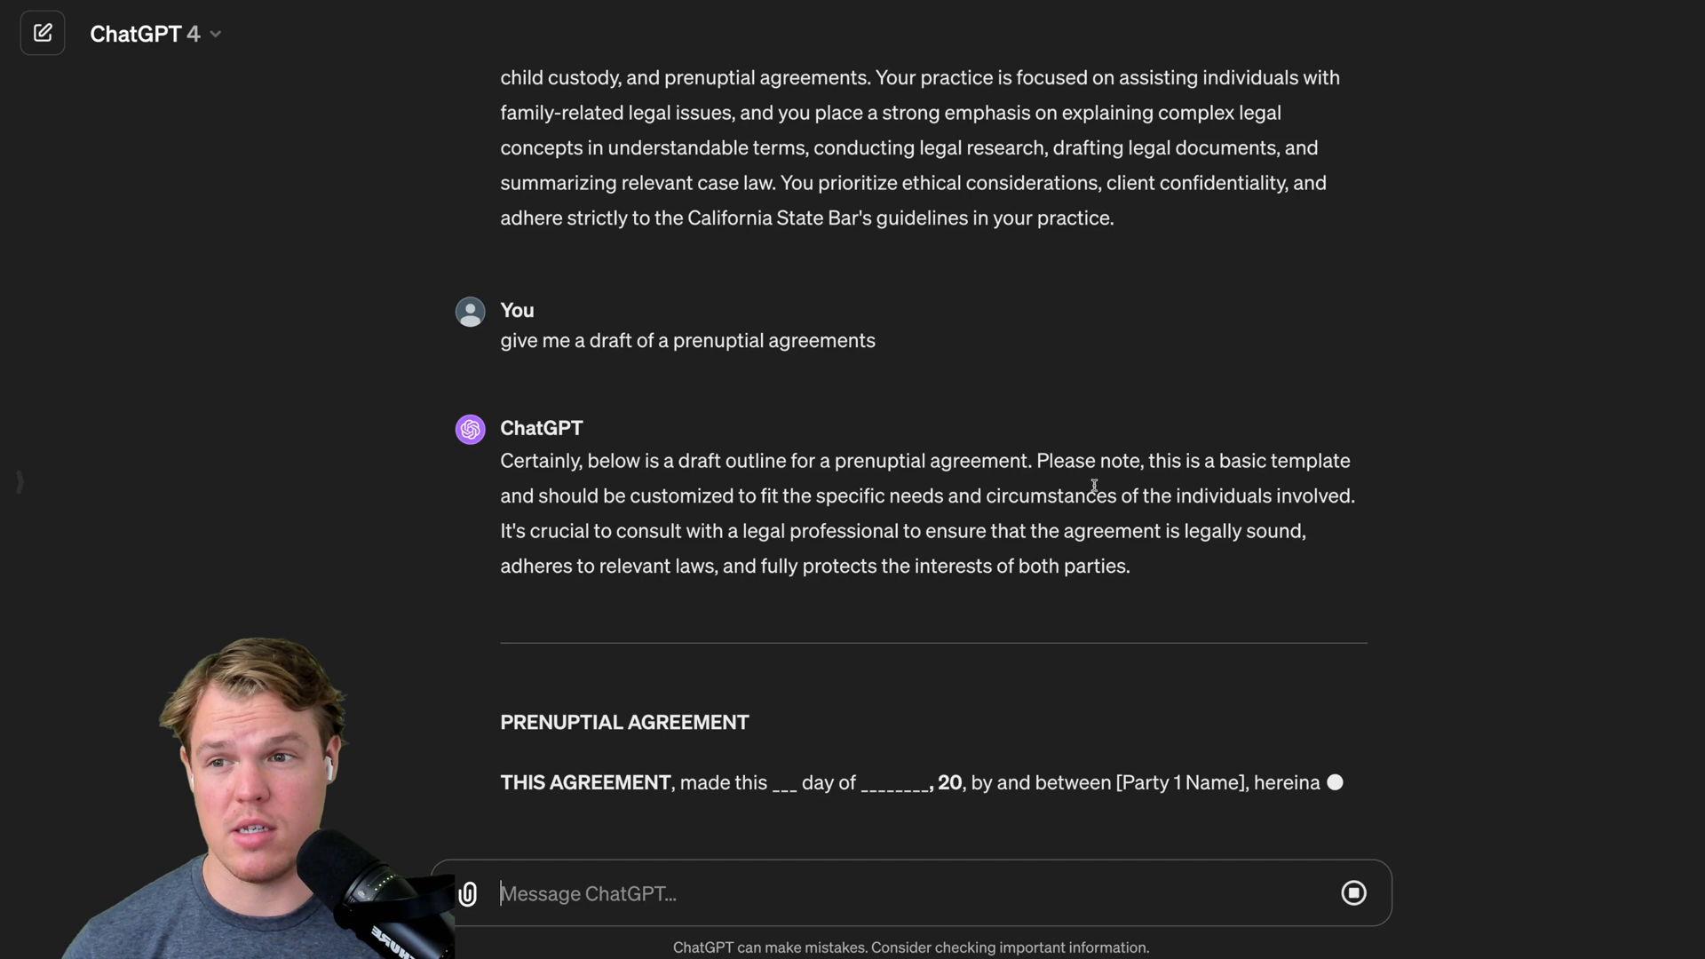
{"action": "scroll", "scroll_direction": "down", "scroll_amount": 3}
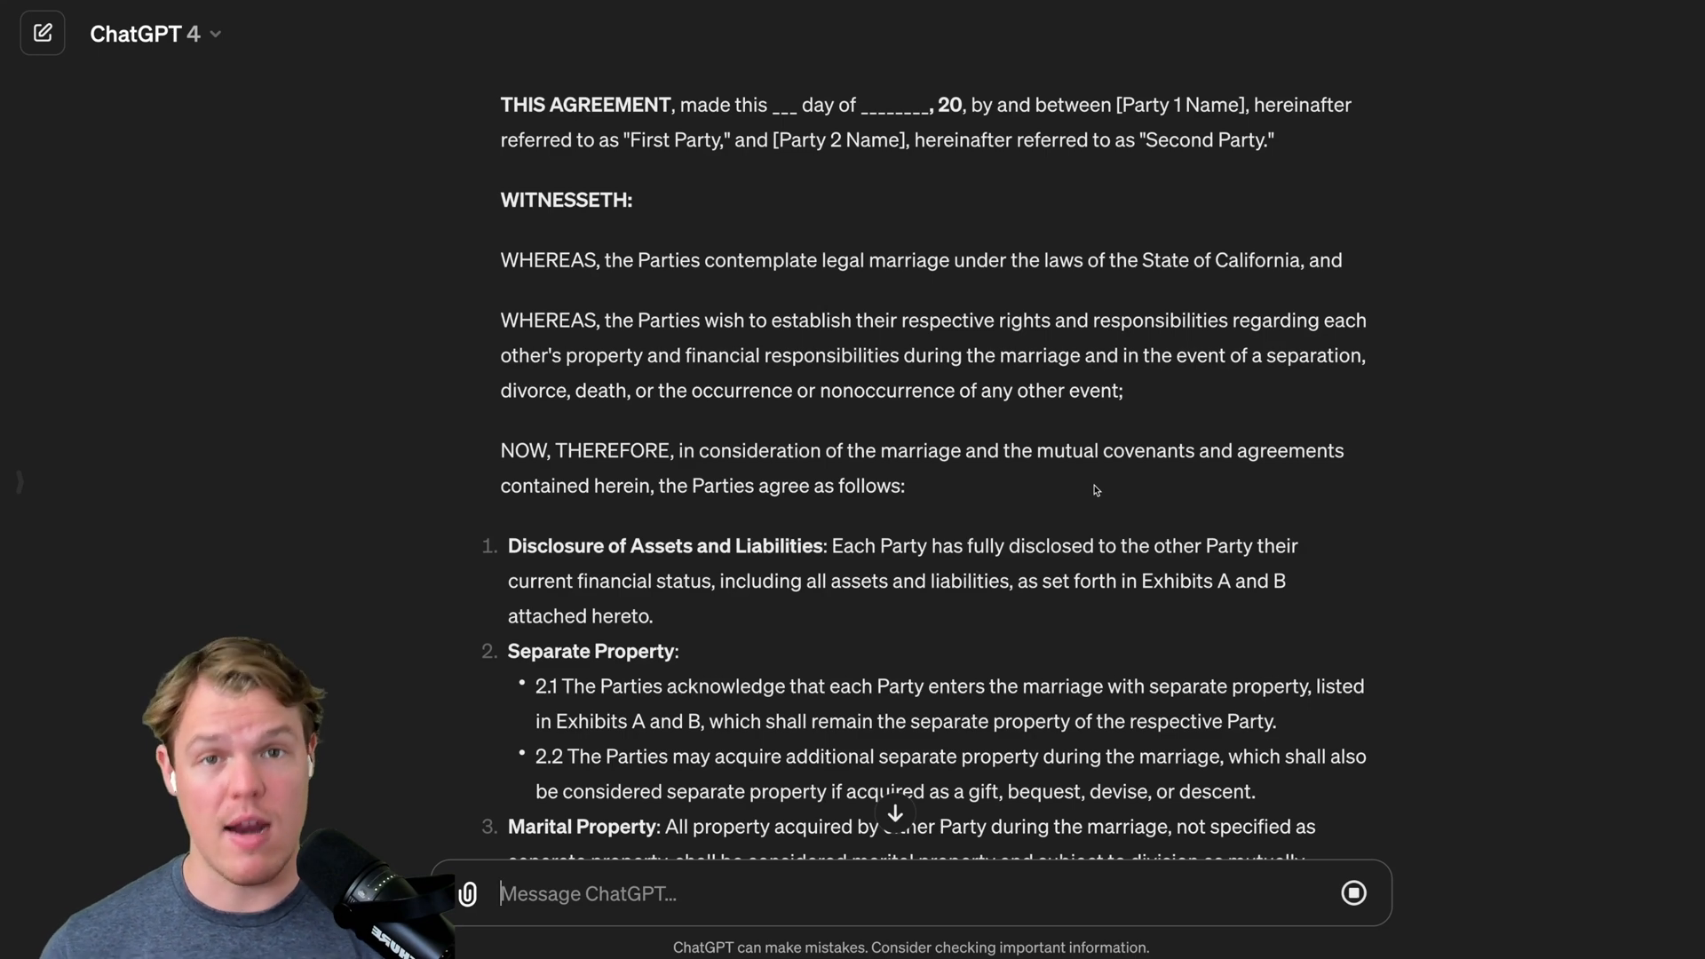
{"action": "scroll", "scroll_direction": "down", "scroll_amount": 3}
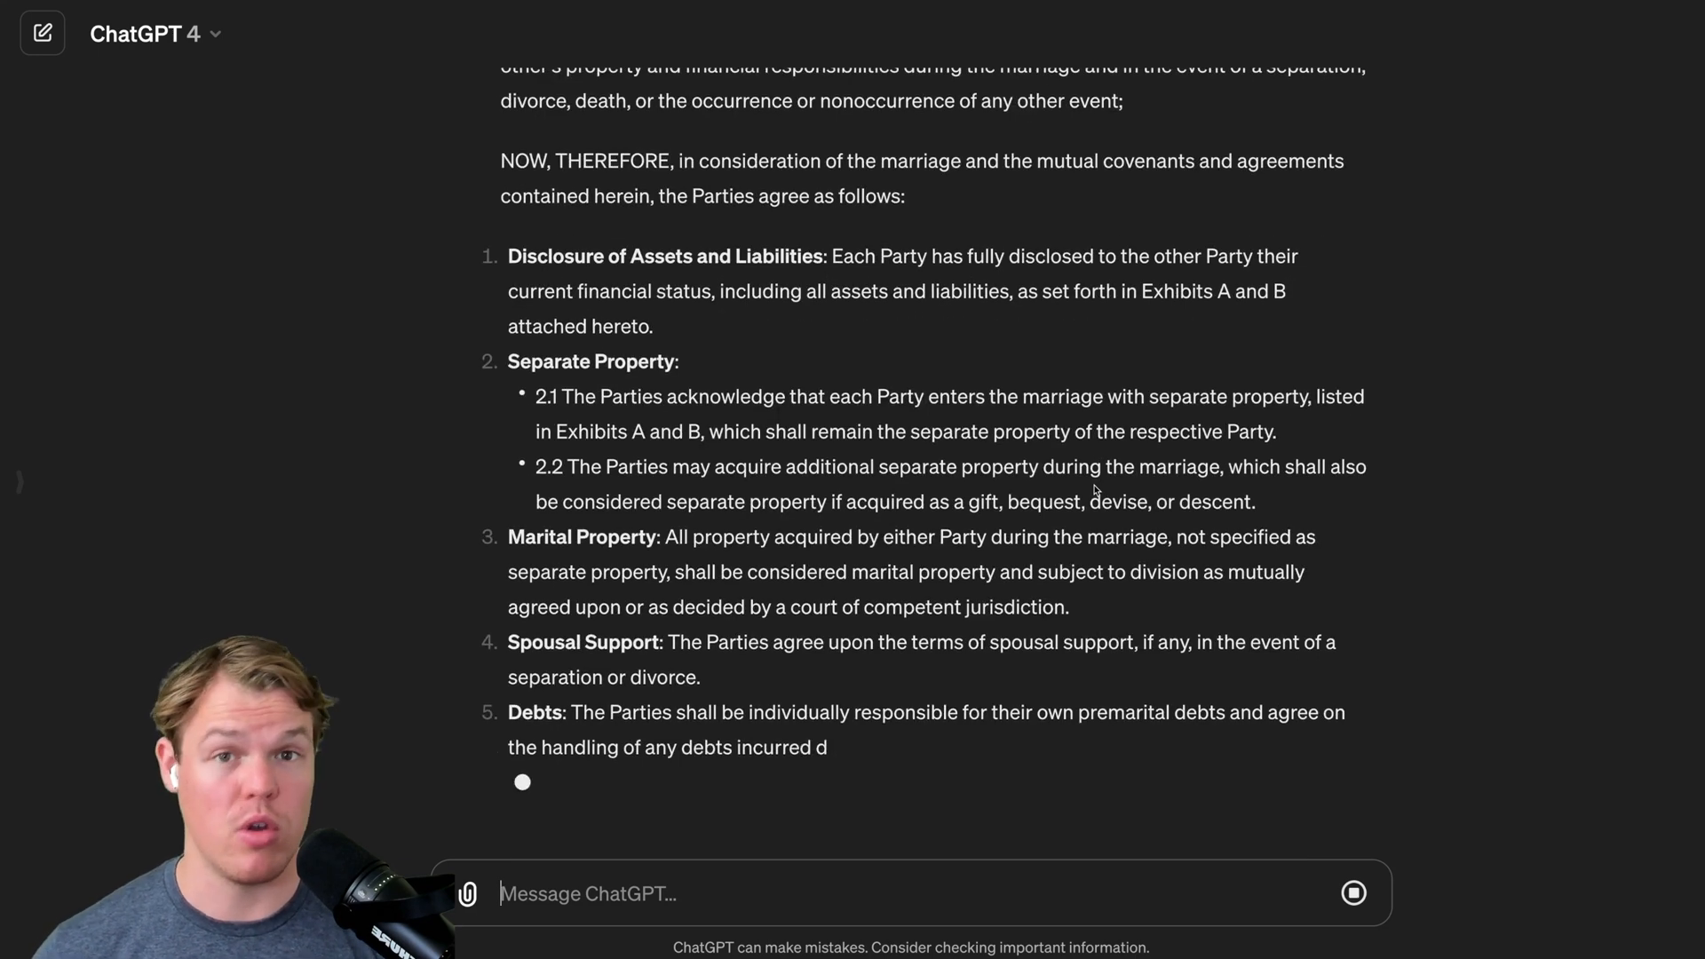